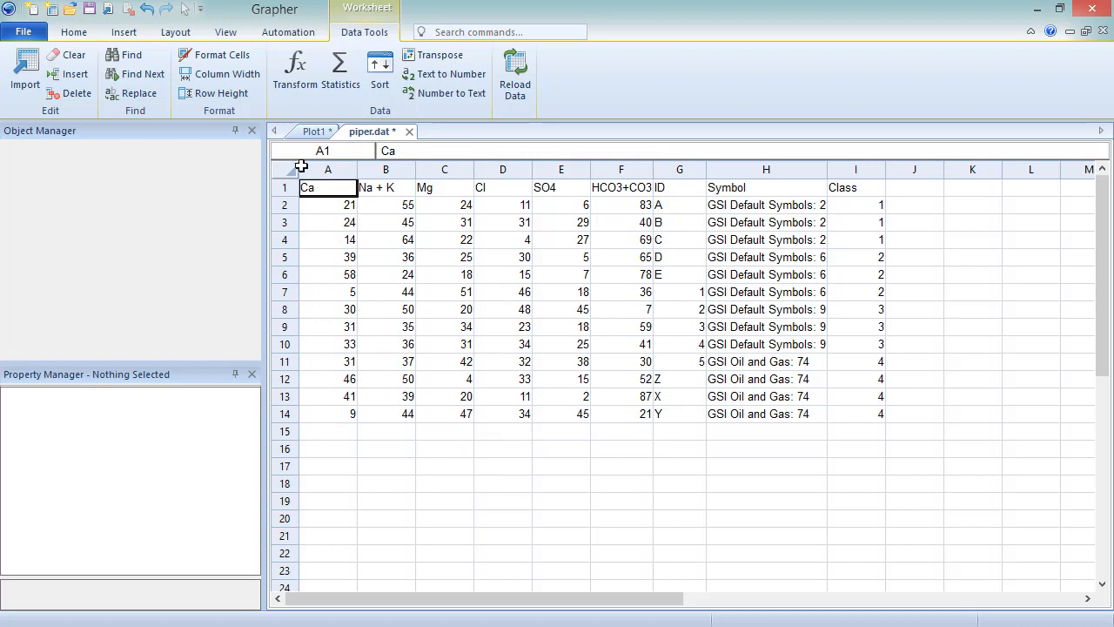
Create a Piper plot on the plot page from the piper.dat worksheet.
left_click(313, 131)
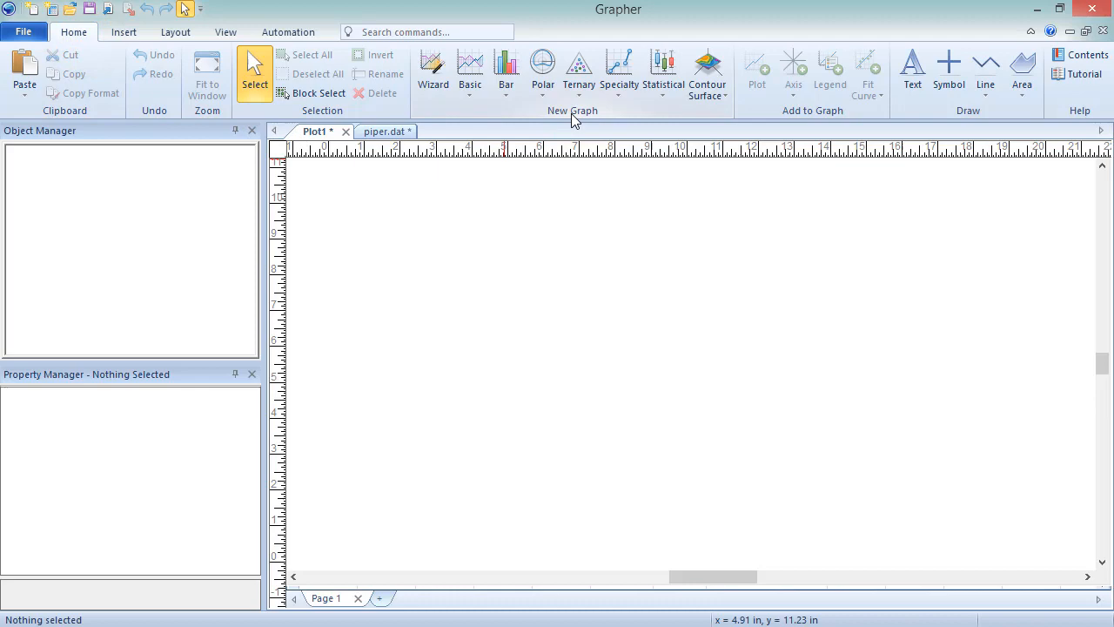
left_click(578, 70)
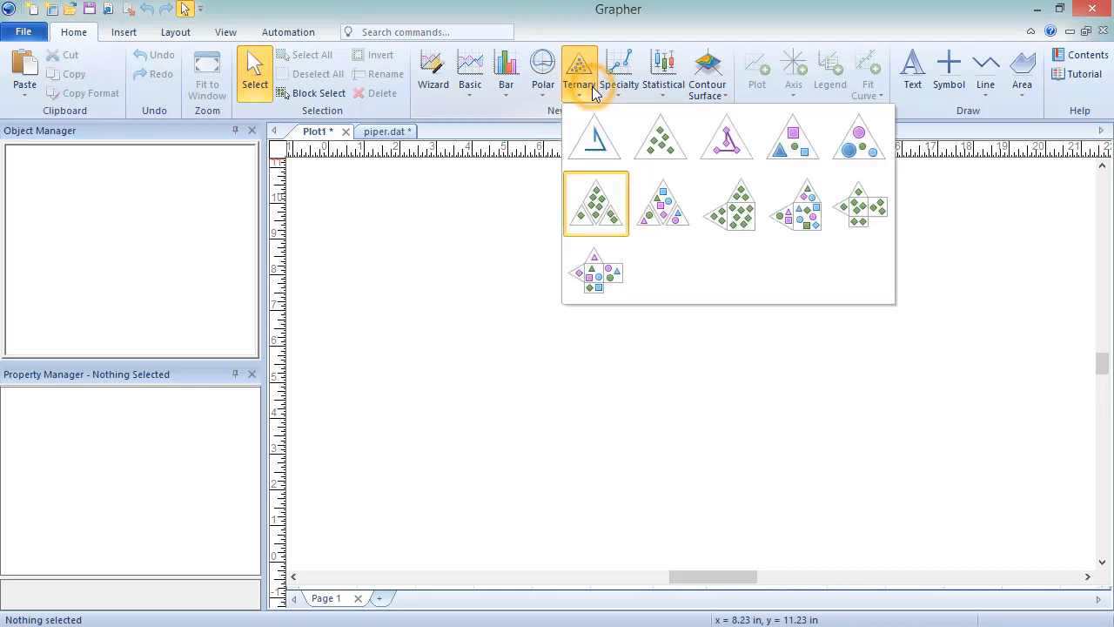
mouse_move(596, 205)
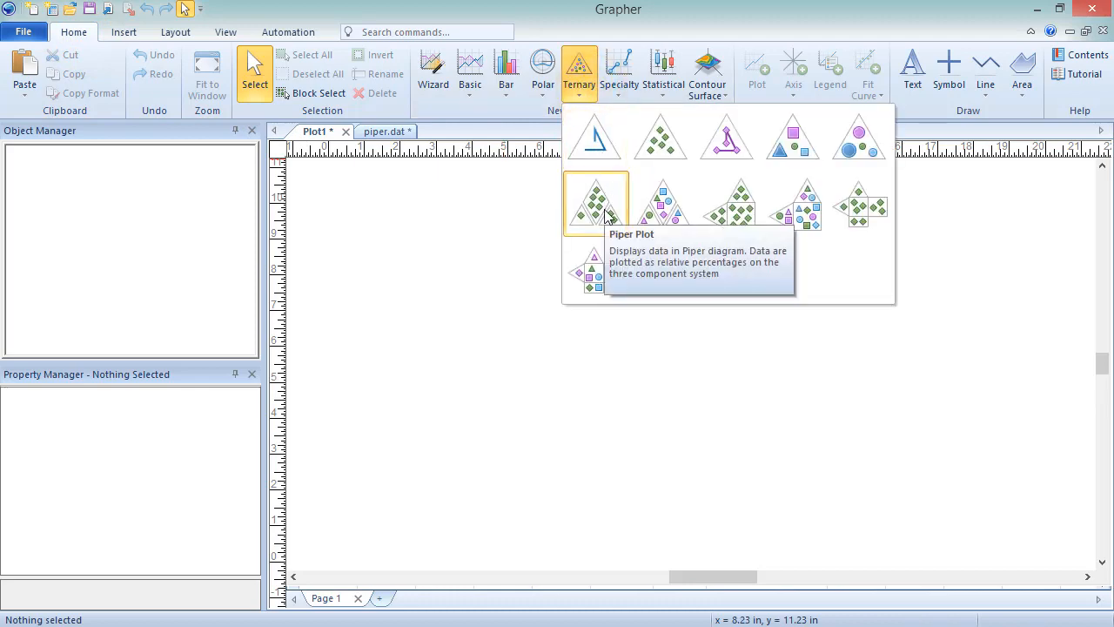
left_click(595, 202)
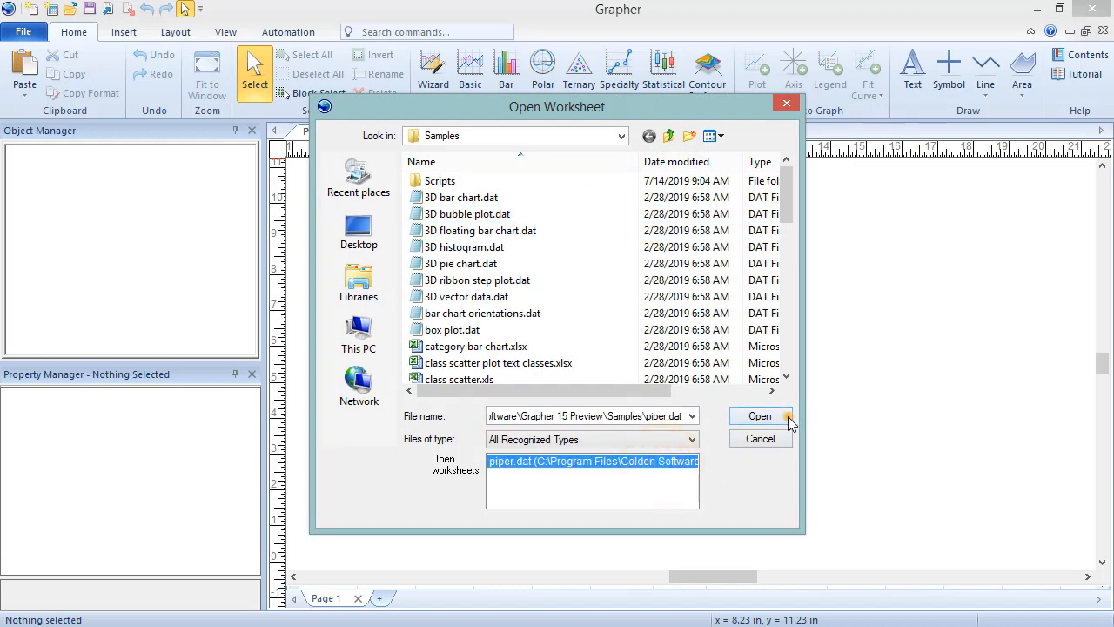
left_click(759, 415)
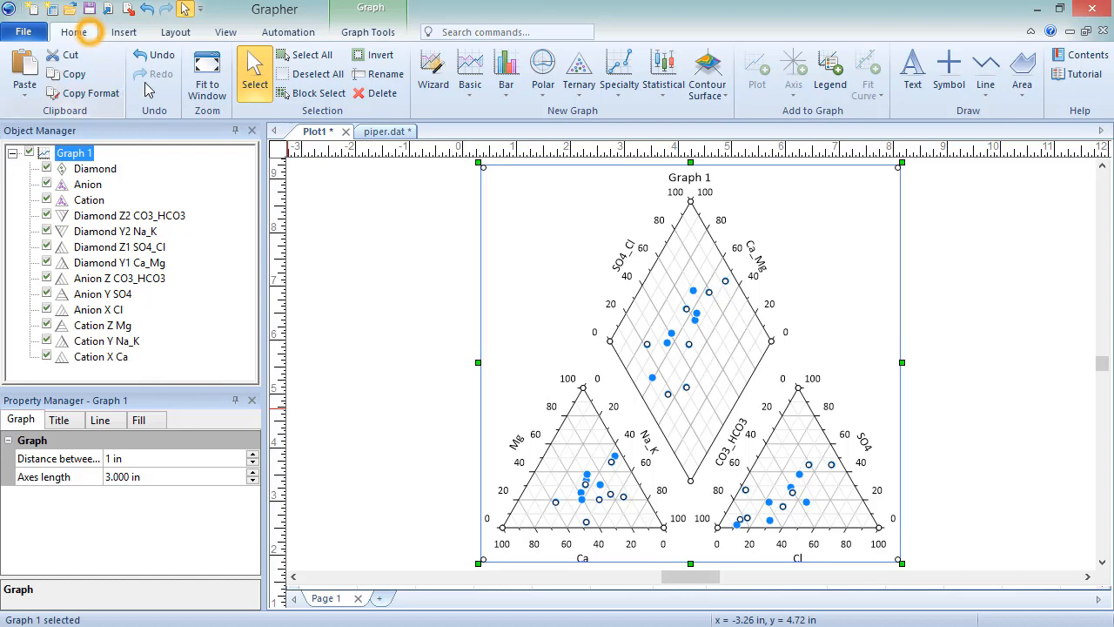
mouse_move(578, 70)
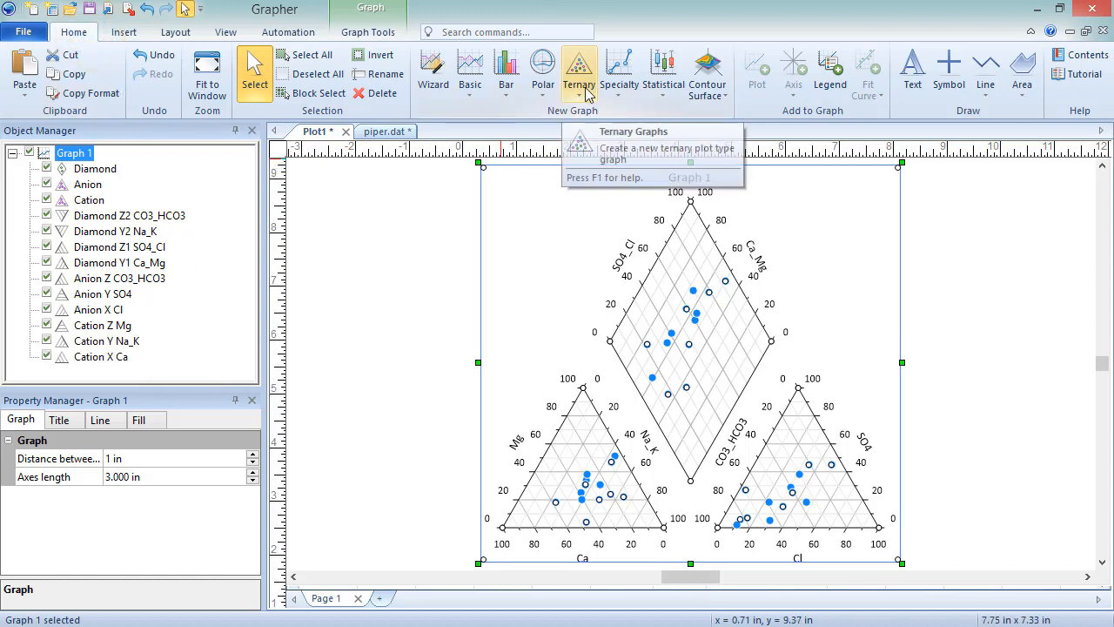
Create a classed Piper plot, Graph 2, from piper.dat beside Graph 1.
left_click(578, 73)
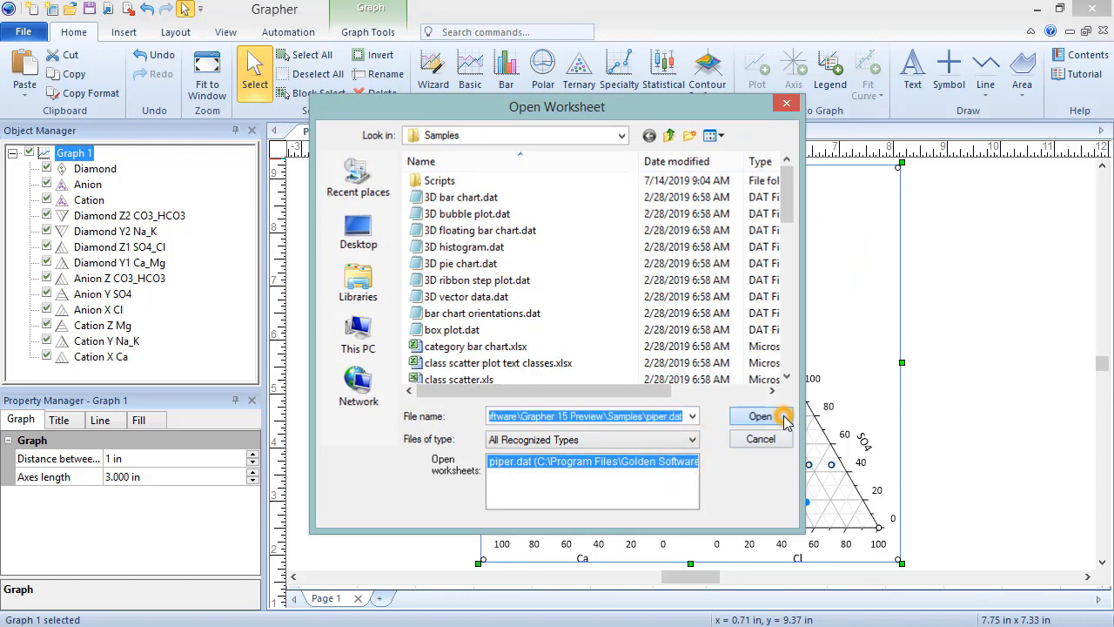
left_click(759, 414)
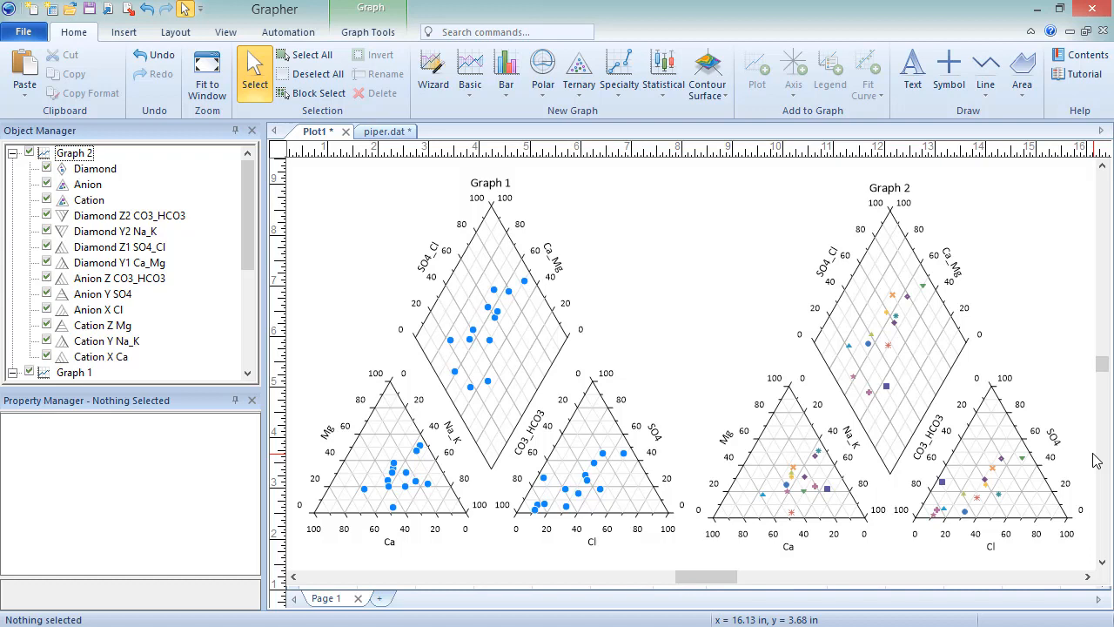
mouse_move(250, 434)
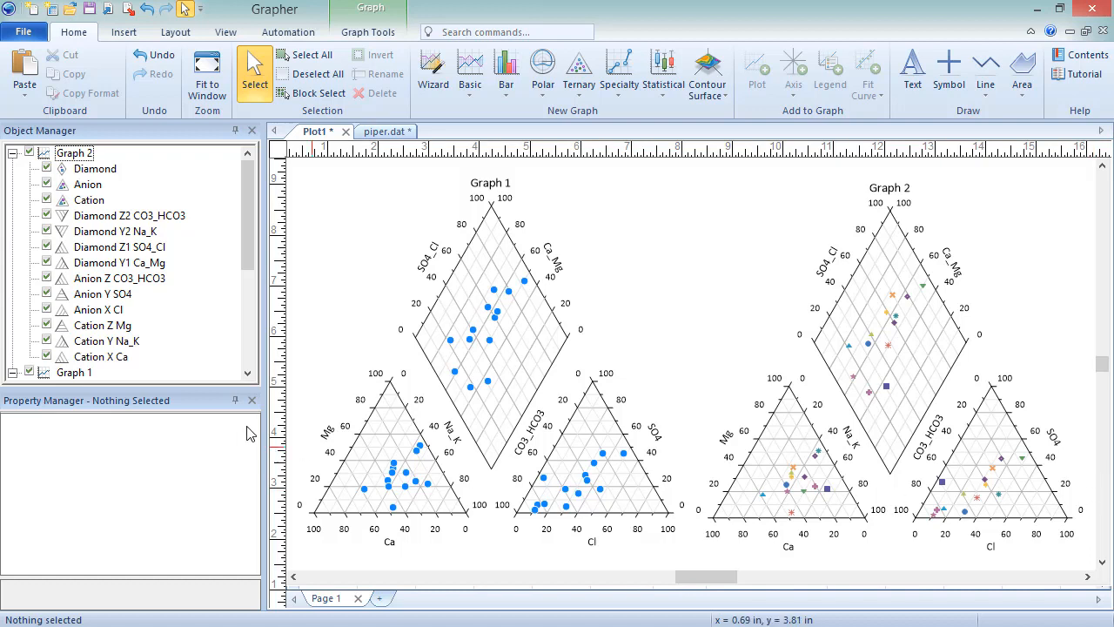
Select Graph 1's Anion plot in the Object Manager to show its properties.
left_click(74, 373)
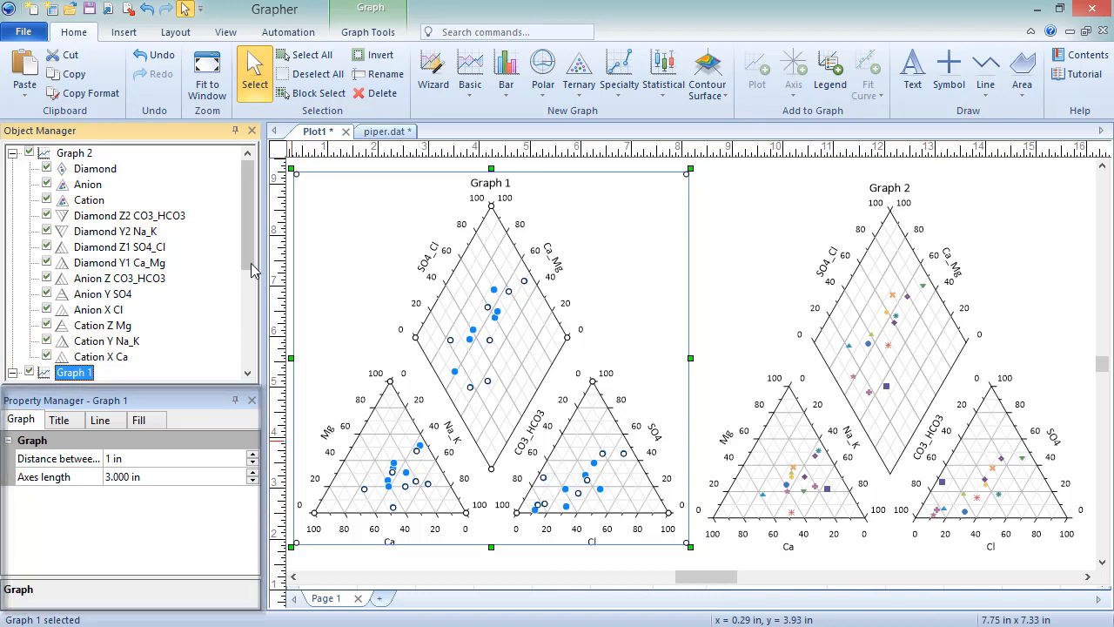
scroll("down", 3)
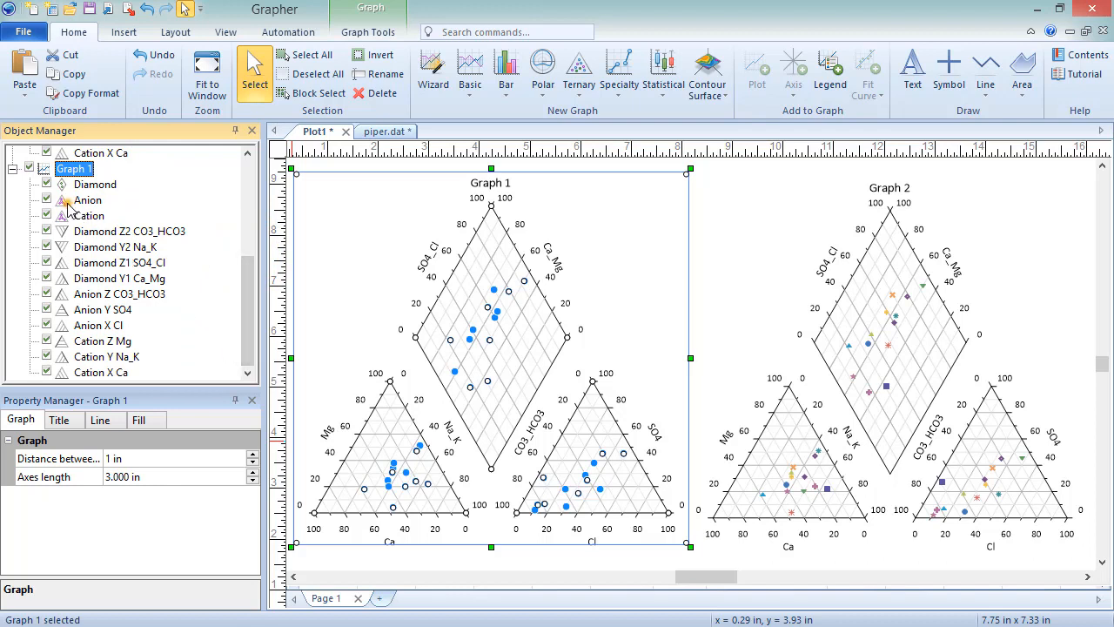
left_click(87, 199)
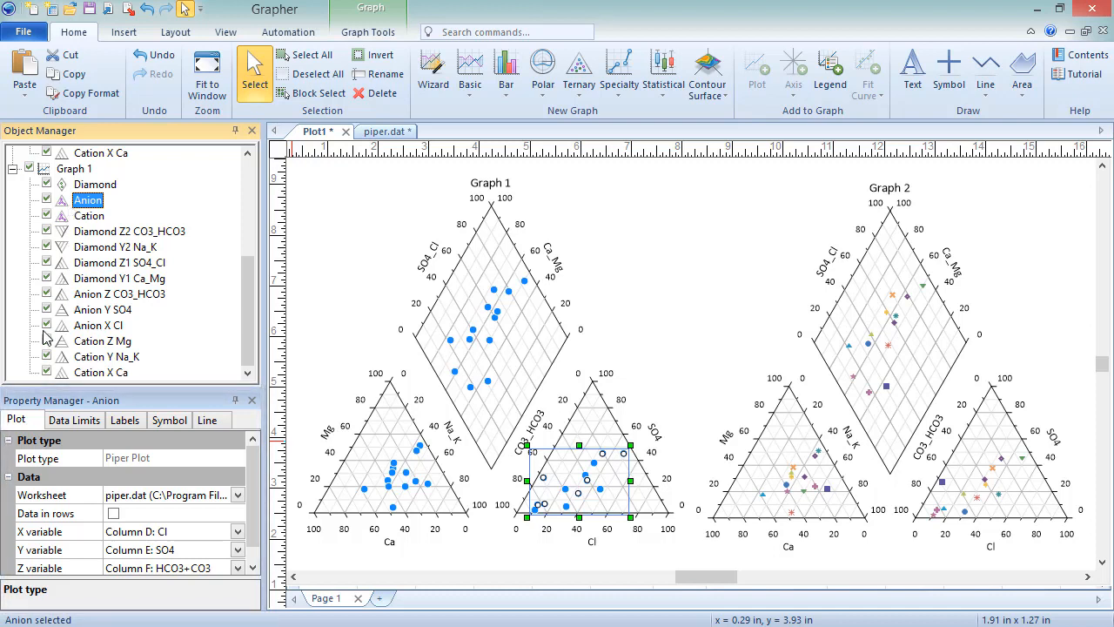
mouse_move(38, 419)
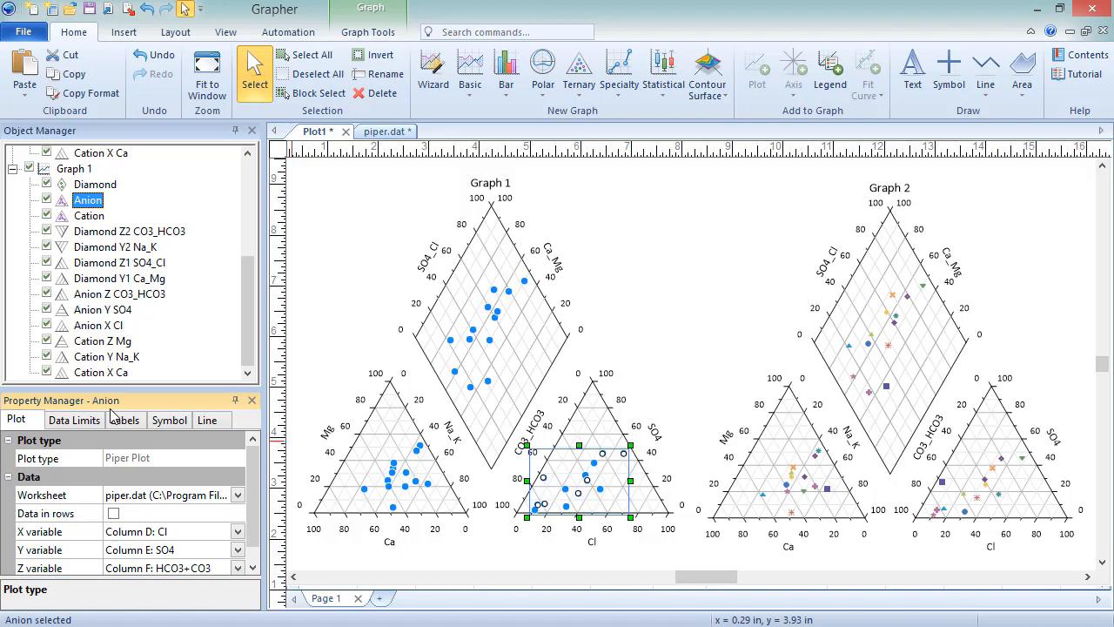
Label the Anion points with Column I: Class values.
left_click(126, 419)
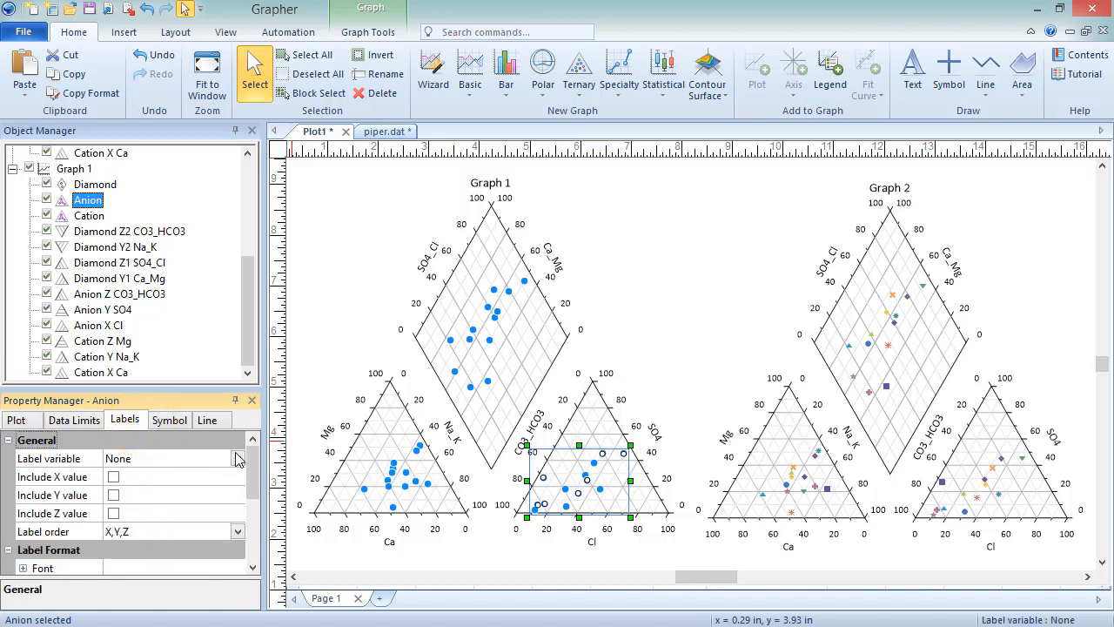
left_click(236, 459)
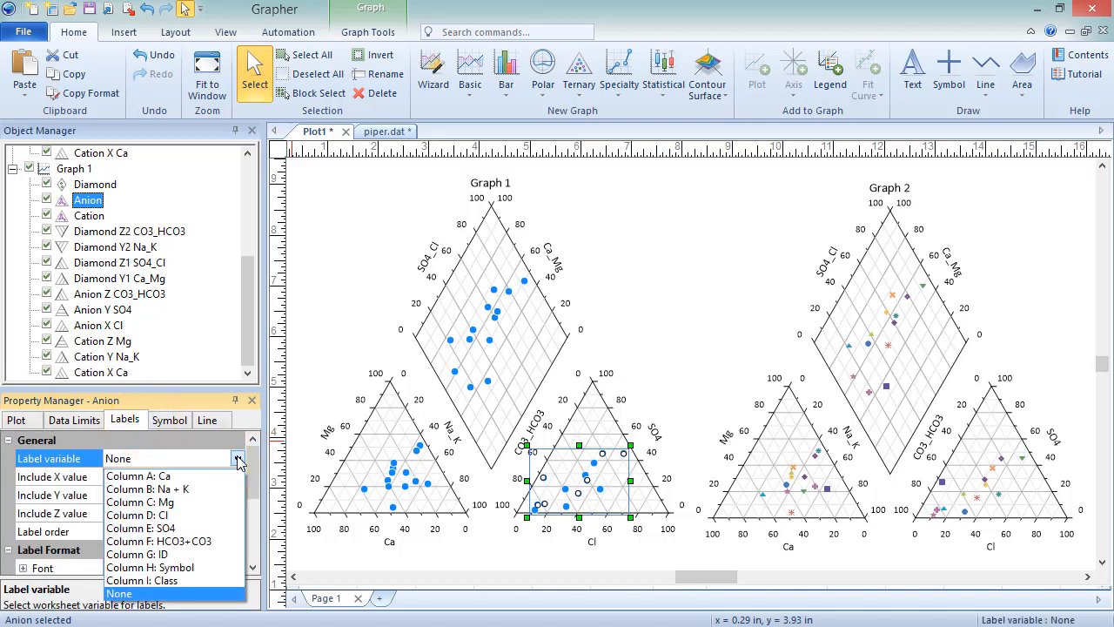
left_click(141, 580)
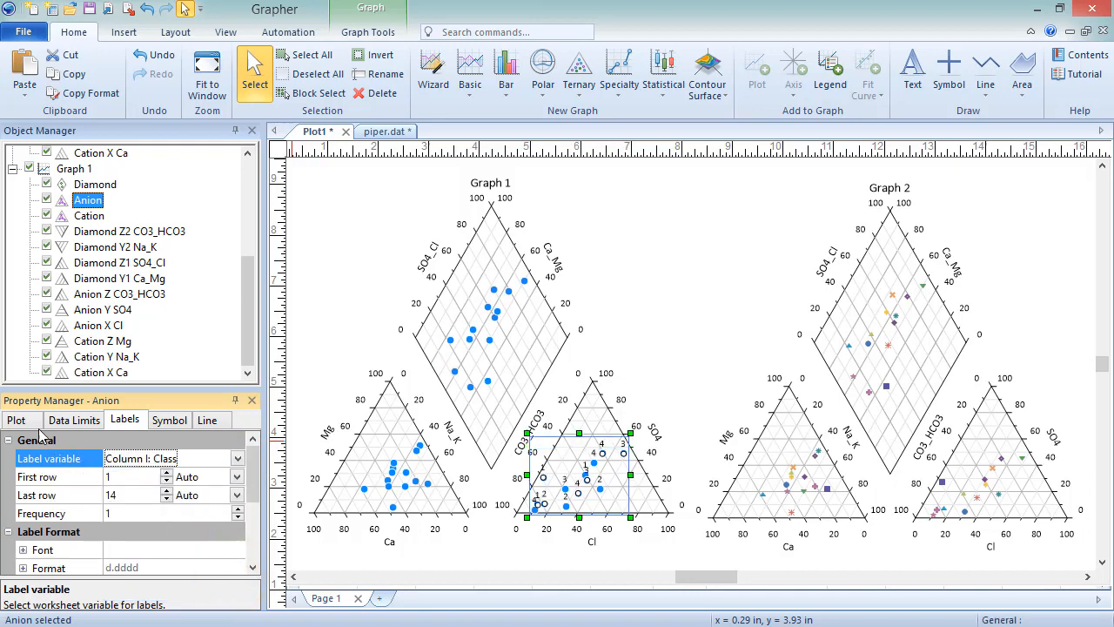
left_click(18, 419)
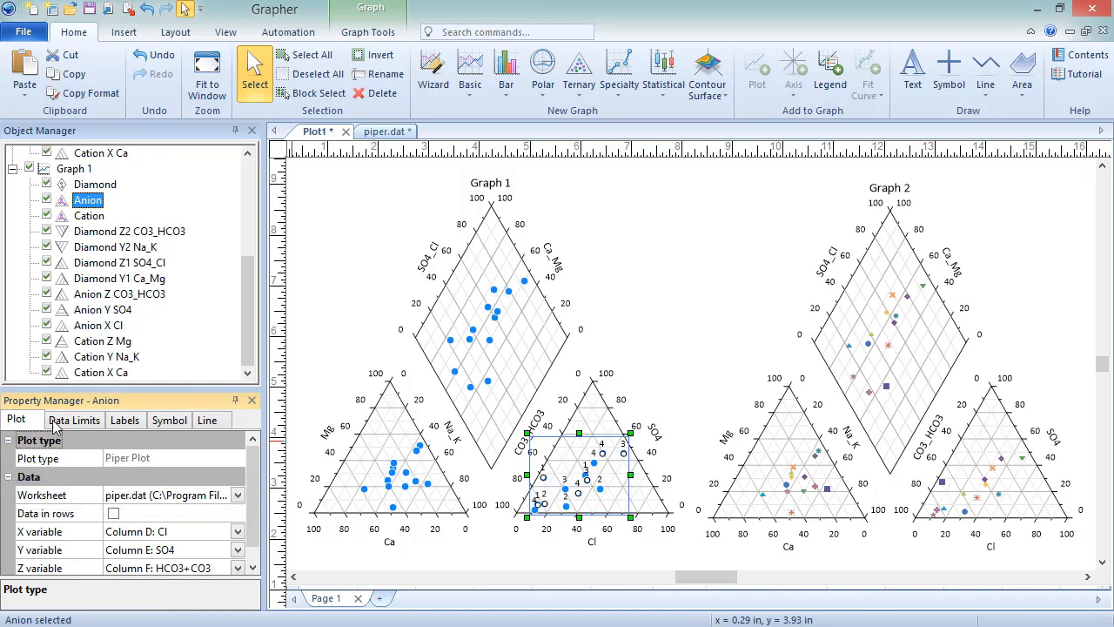
Review the Anion plot's Data Limits, Symbol and Line settings, ending on Symbol.
left_click(73, 419)
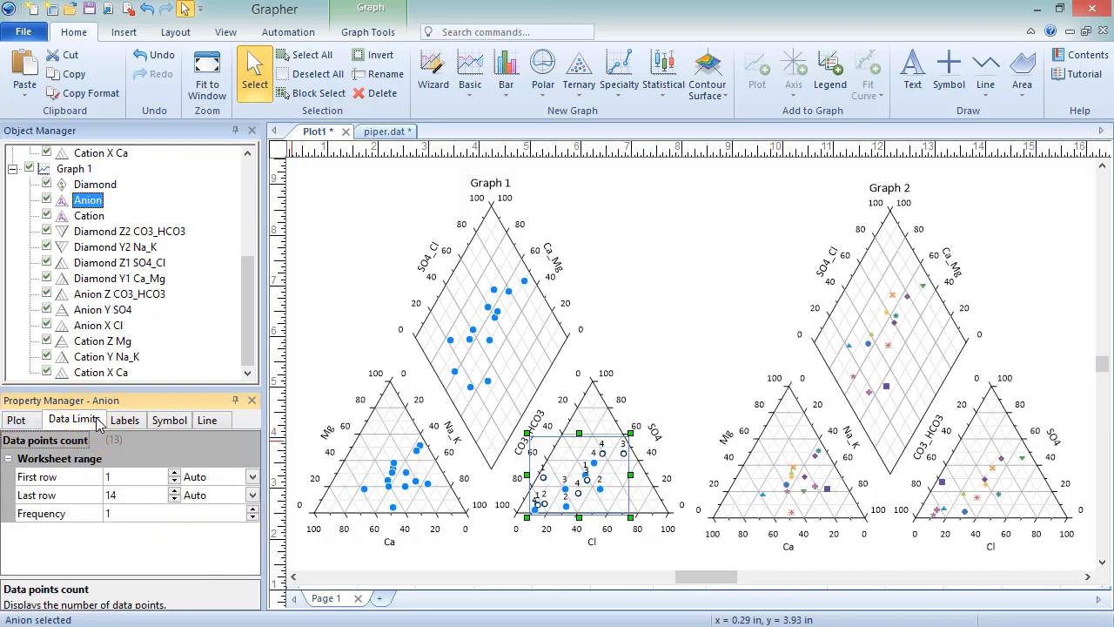
left_click(171, 420)
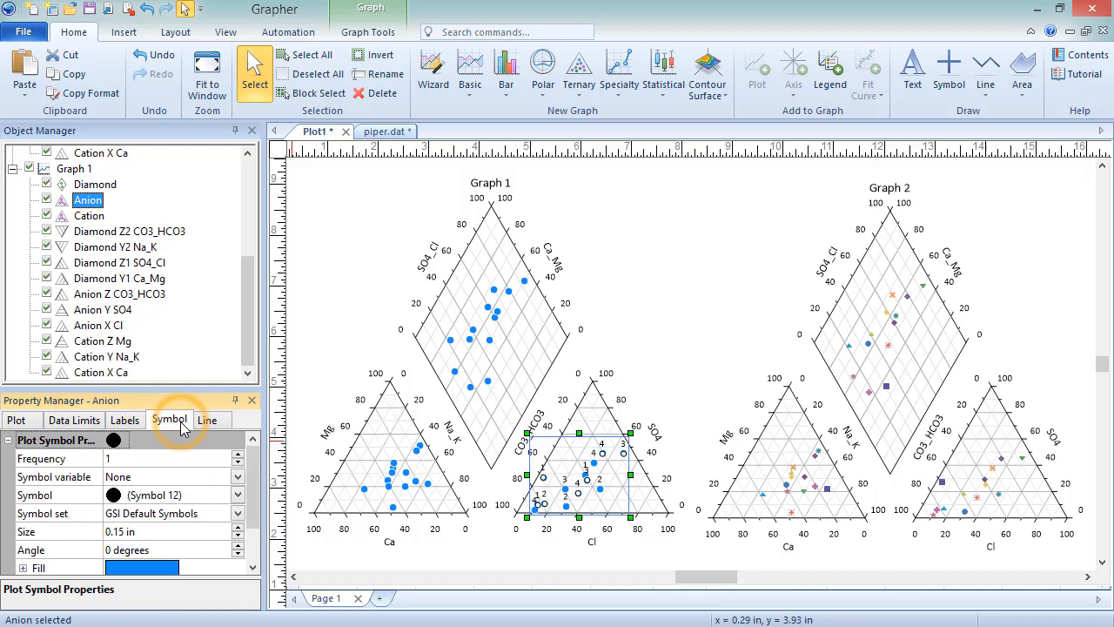
left_click(207, 420)
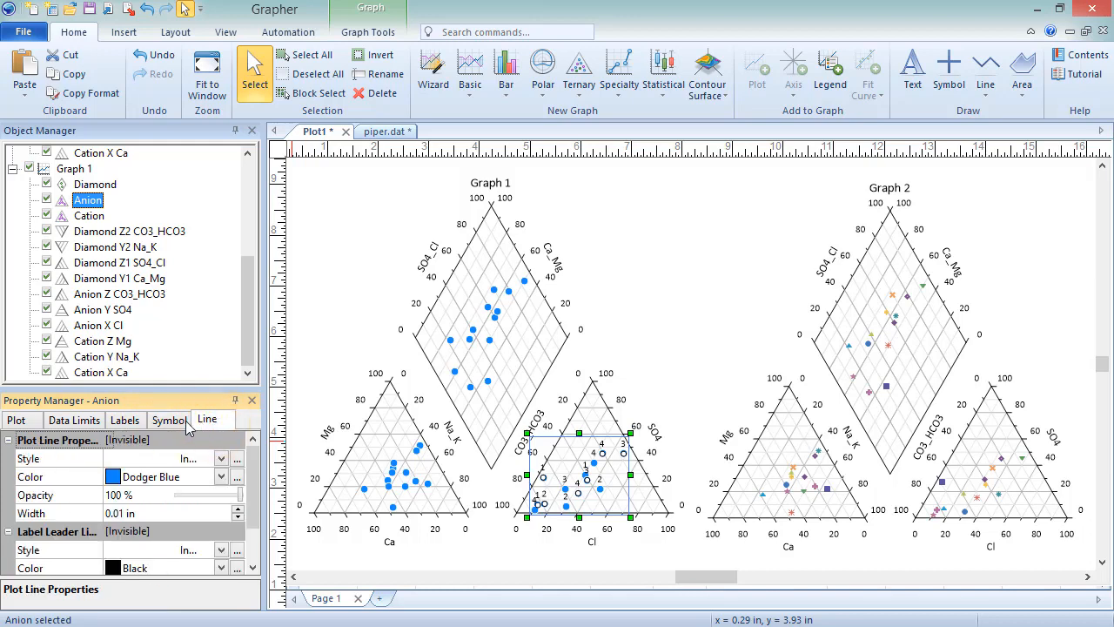
left_click(169, 417)
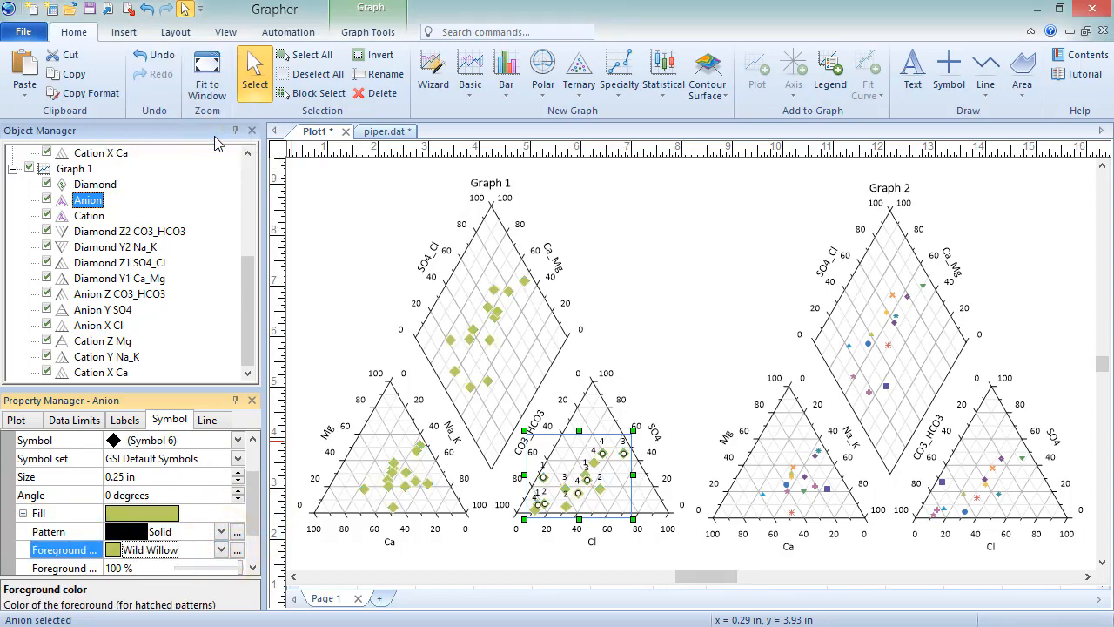
left_click(89, 215)
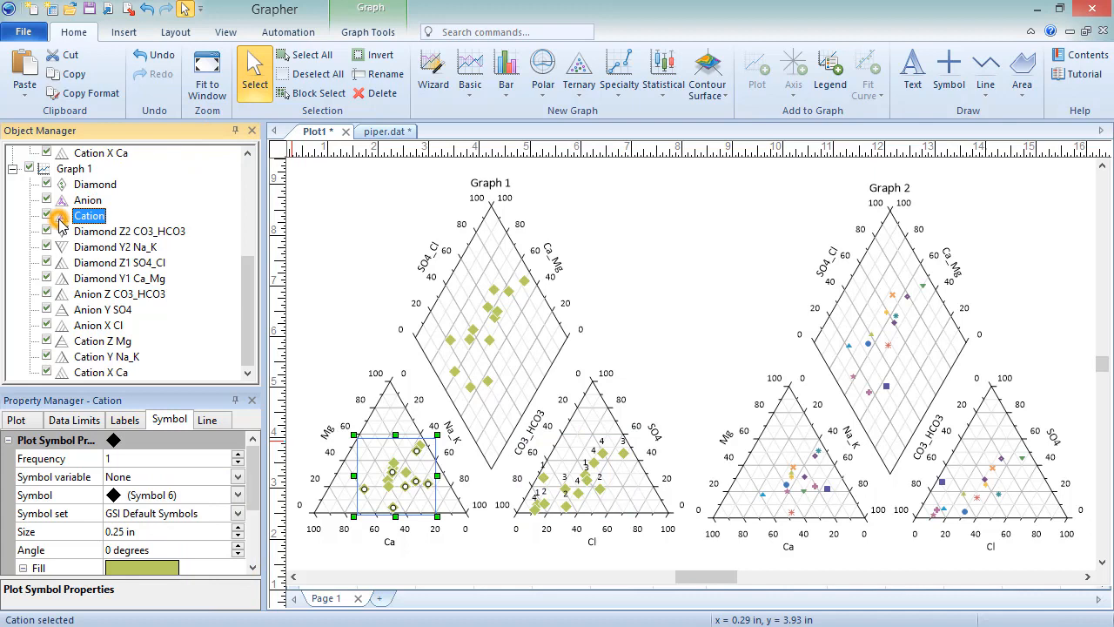
left_click(87, 199)
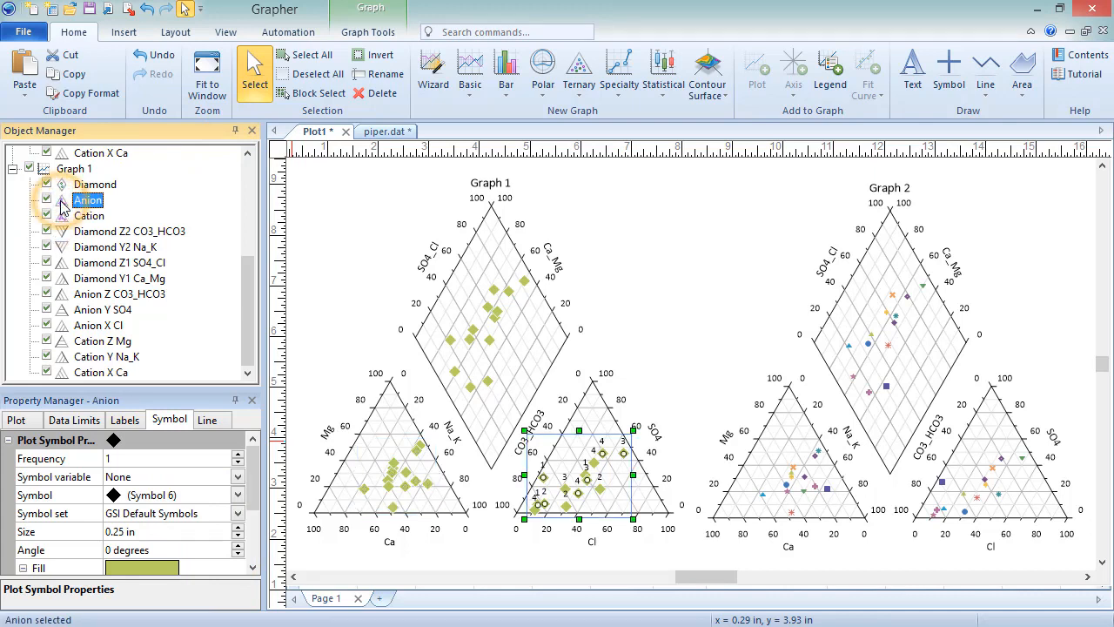
left_click(94, 185)
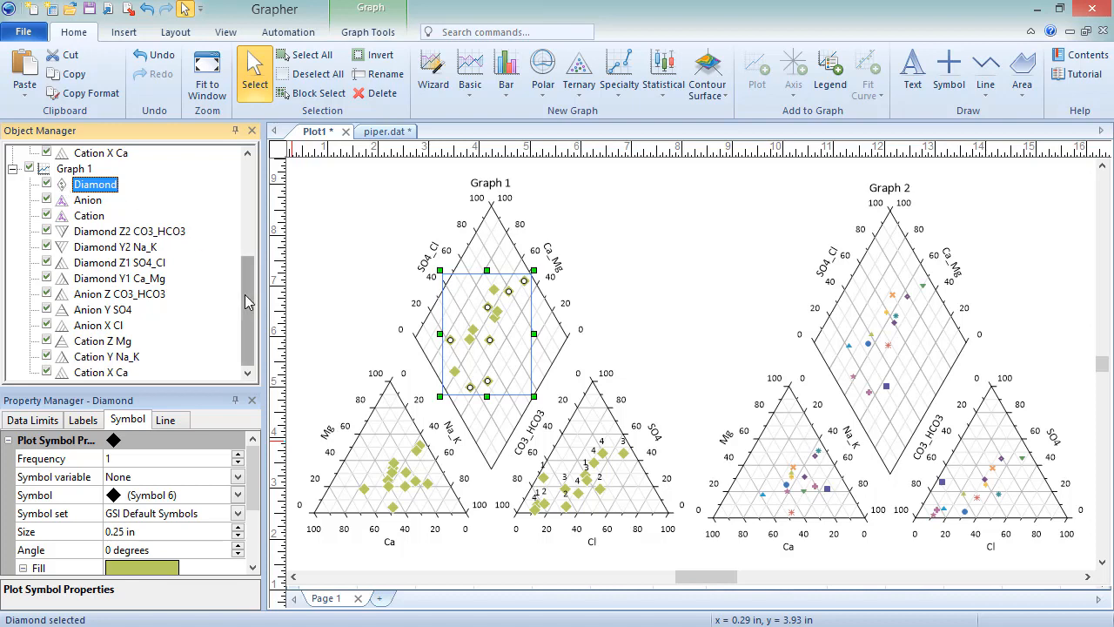
left_click(89, 199)
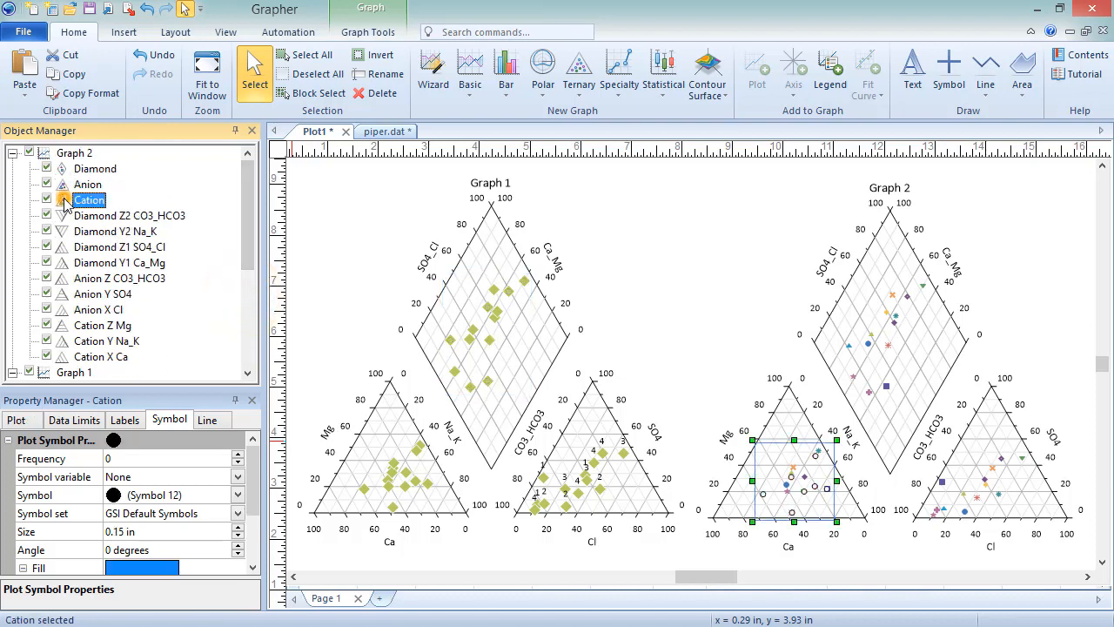
Class Graph 2's cation points by Column I: Class and bring up Edit Classes.
left_click(15, 420)
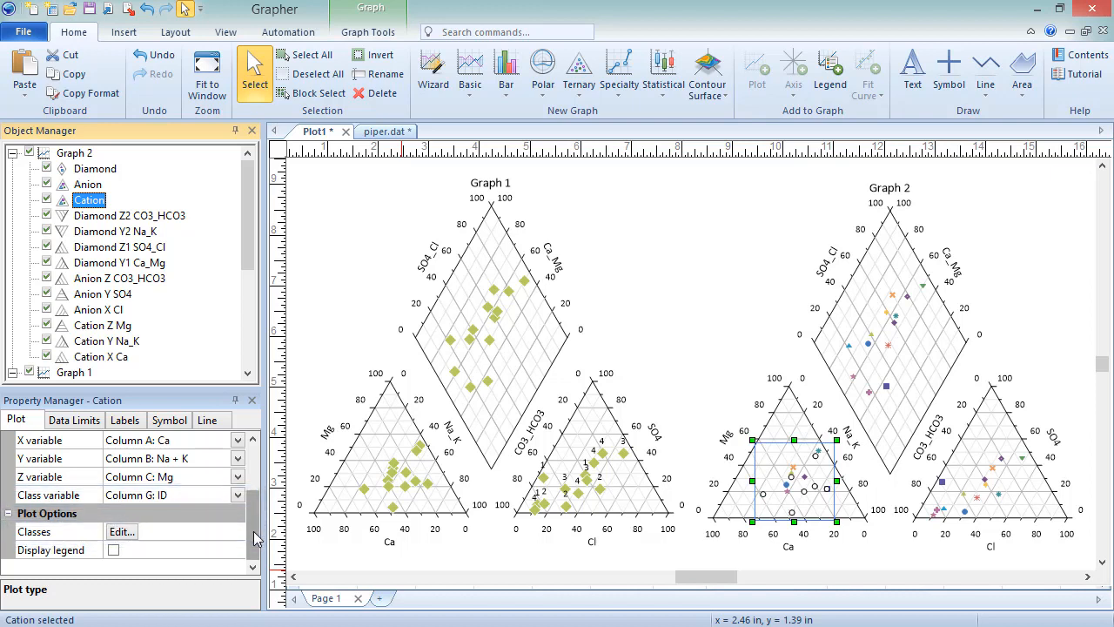
mouse_move(247, 522)
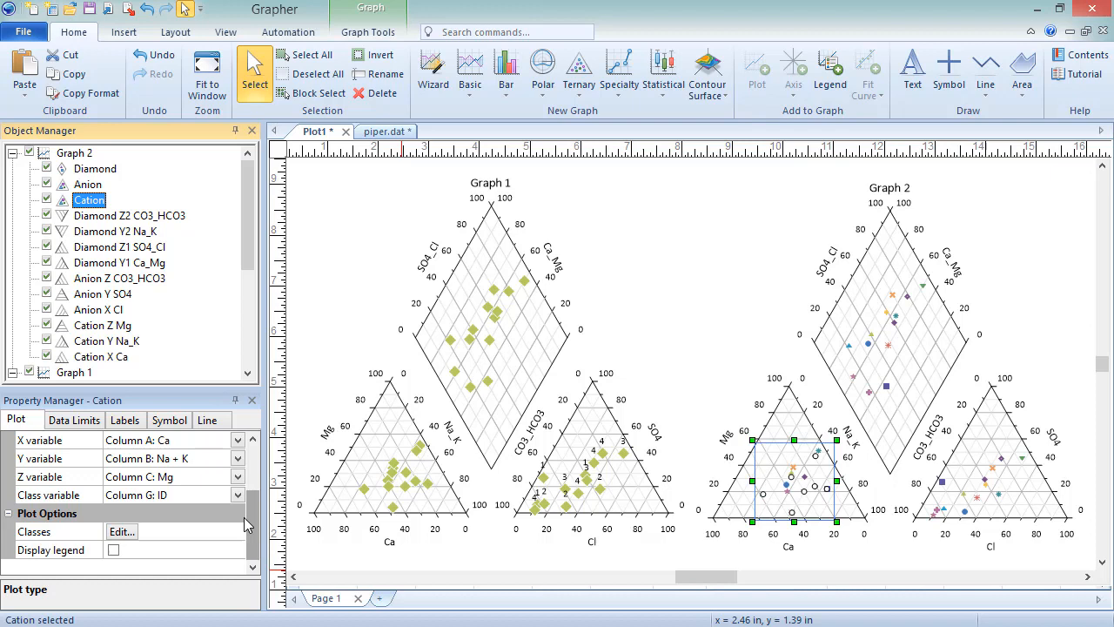
left_click(237, 494)
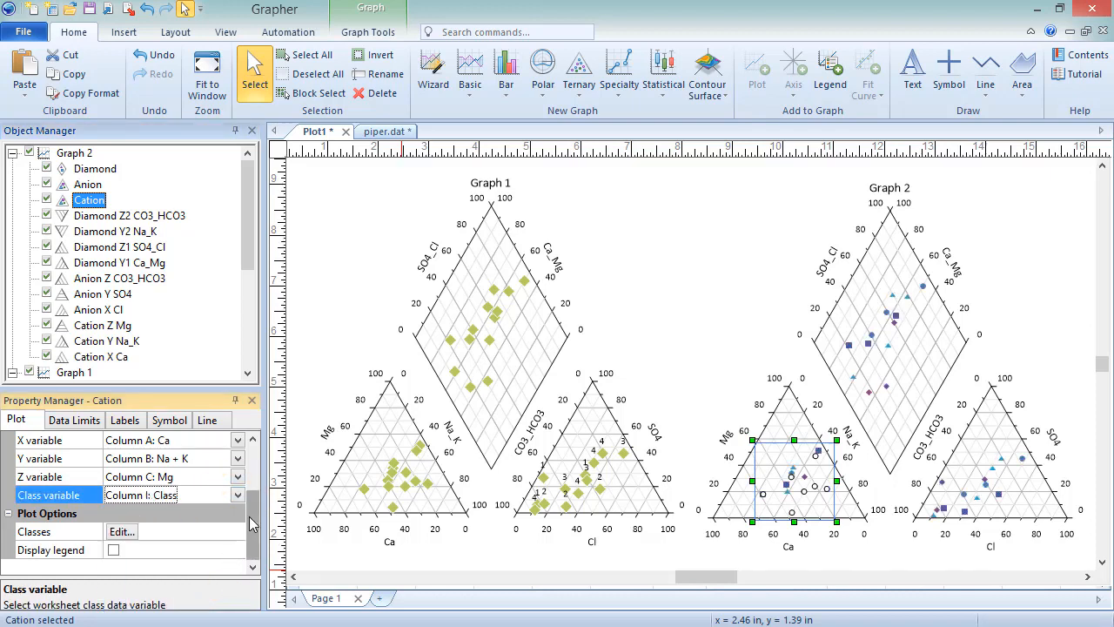
left_click(113, 550)
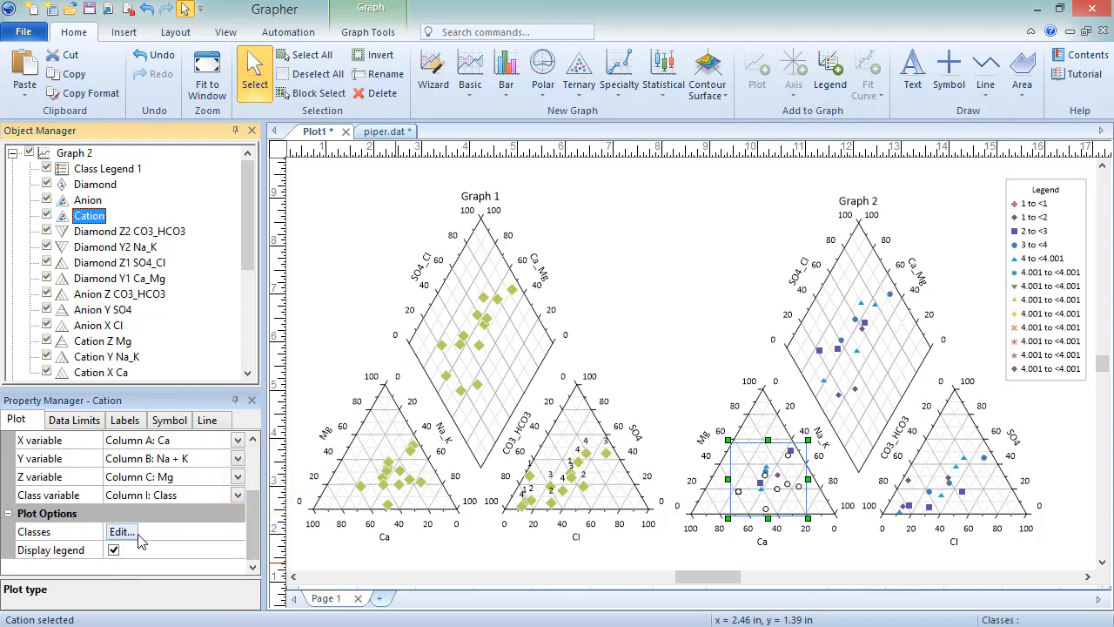
left_click(122, 533)
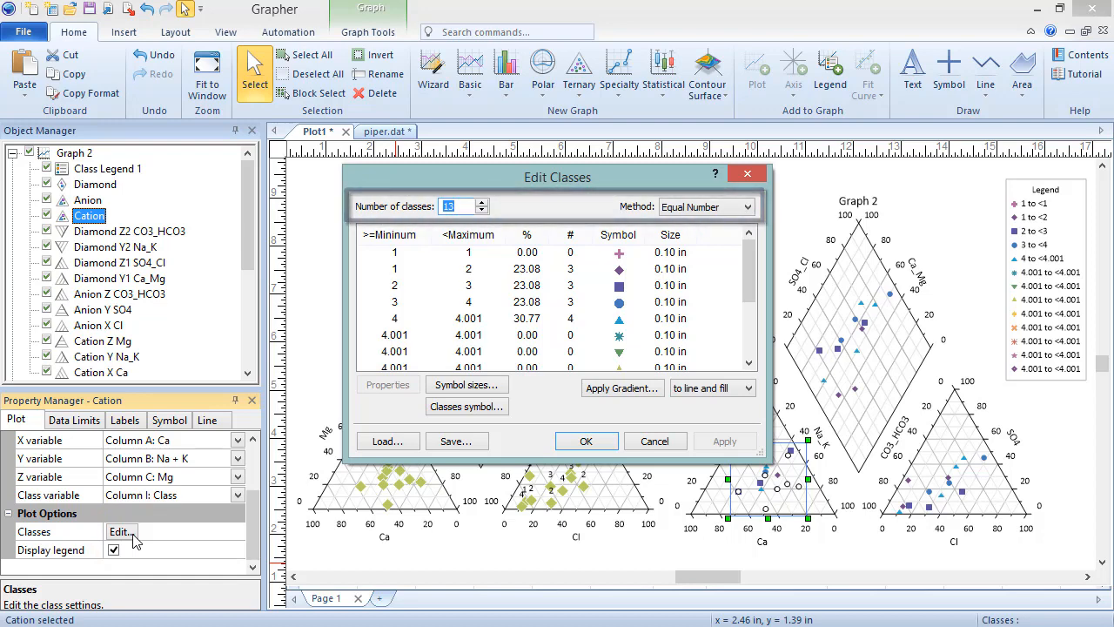
Set the classing method to Name with four classes and select class 1's symbol properties.
left_click(467, 205)
type("6")
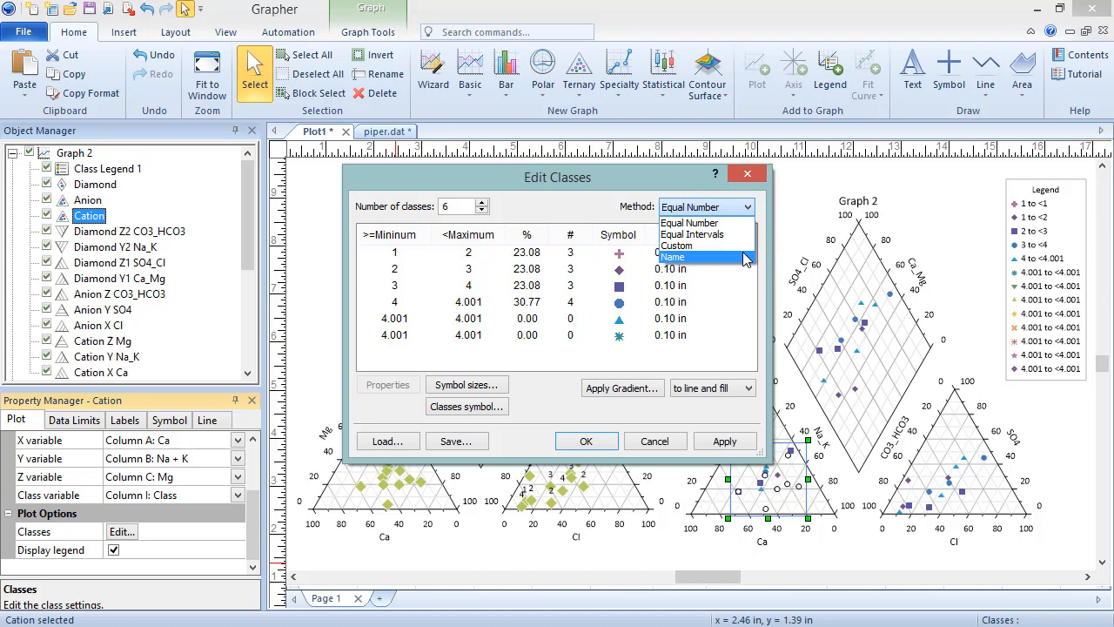
left_click(674, 258)
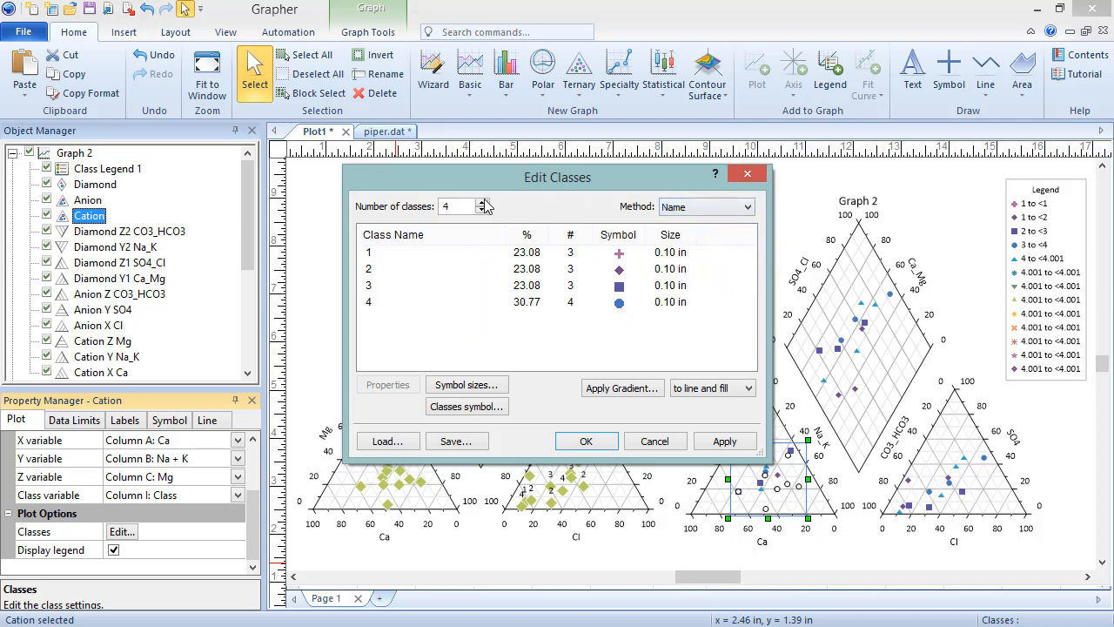
left_click(484, 202)
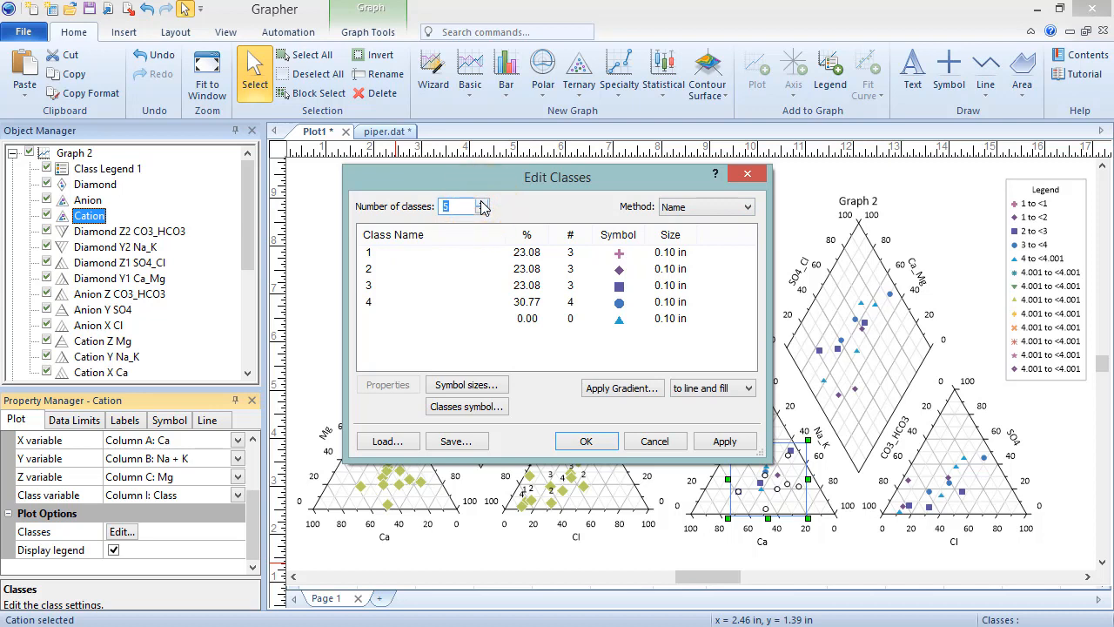
left_click(484, 211)
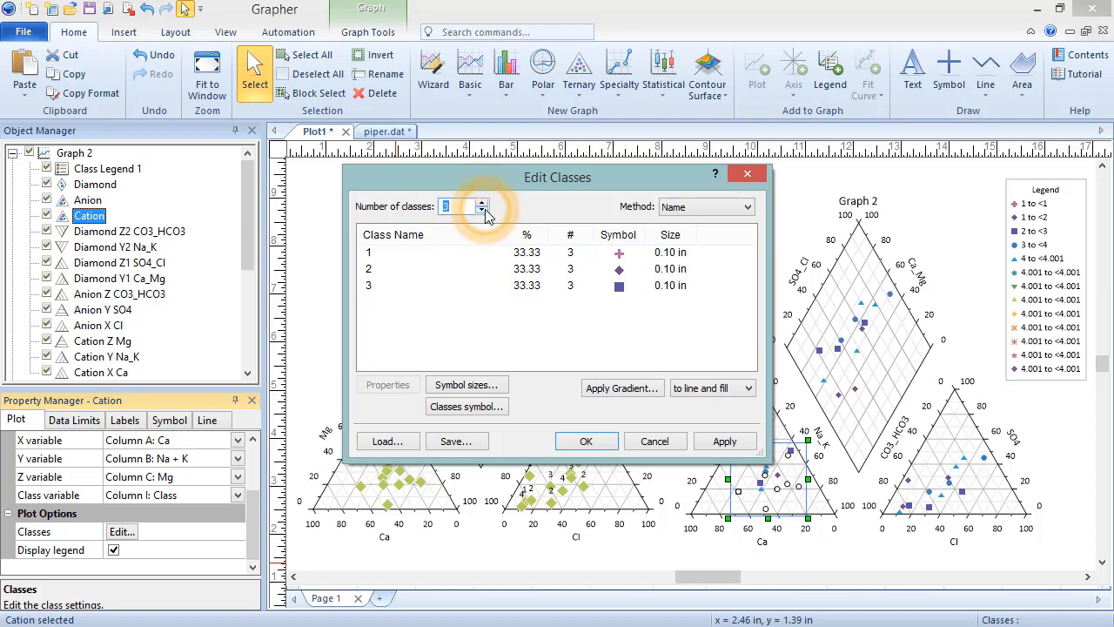
left_click(484, 202)
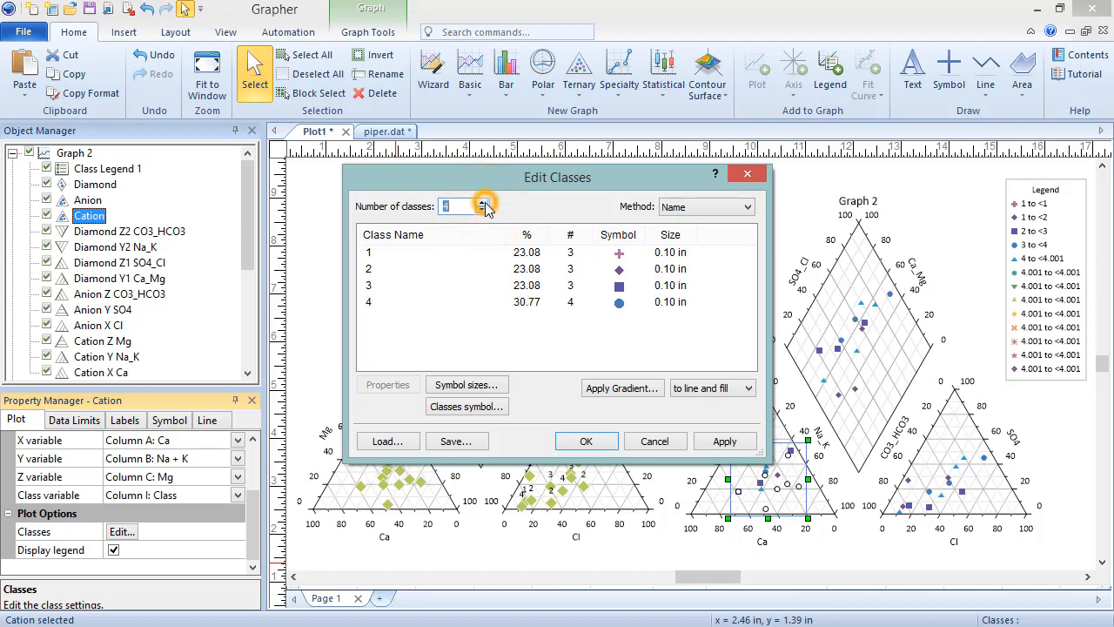
mouse_move(561, 209)
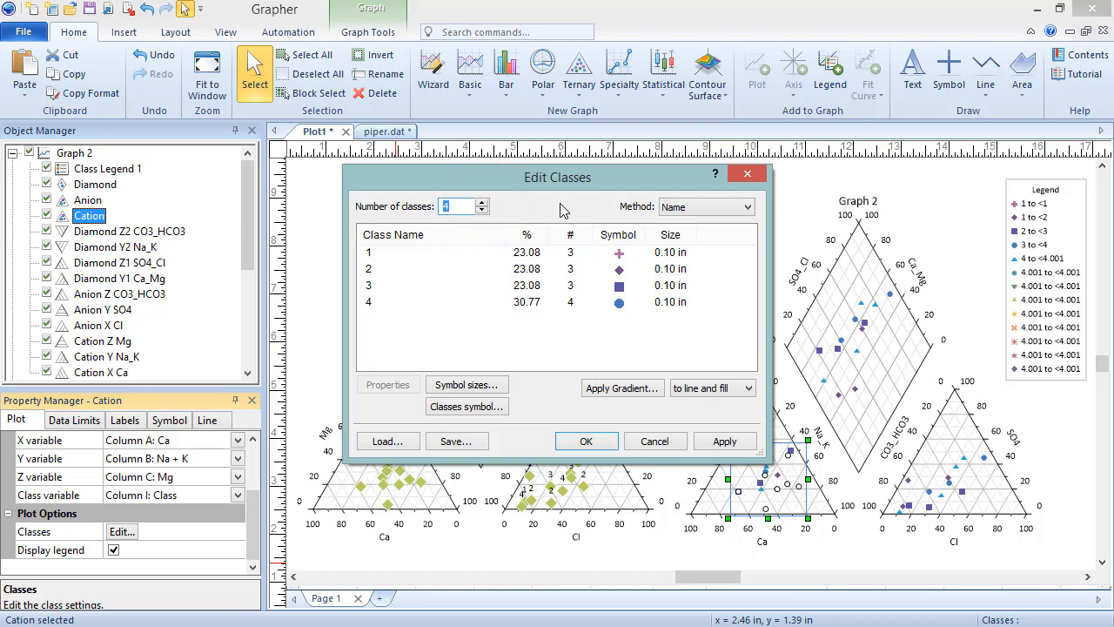
left_click(388, 384)
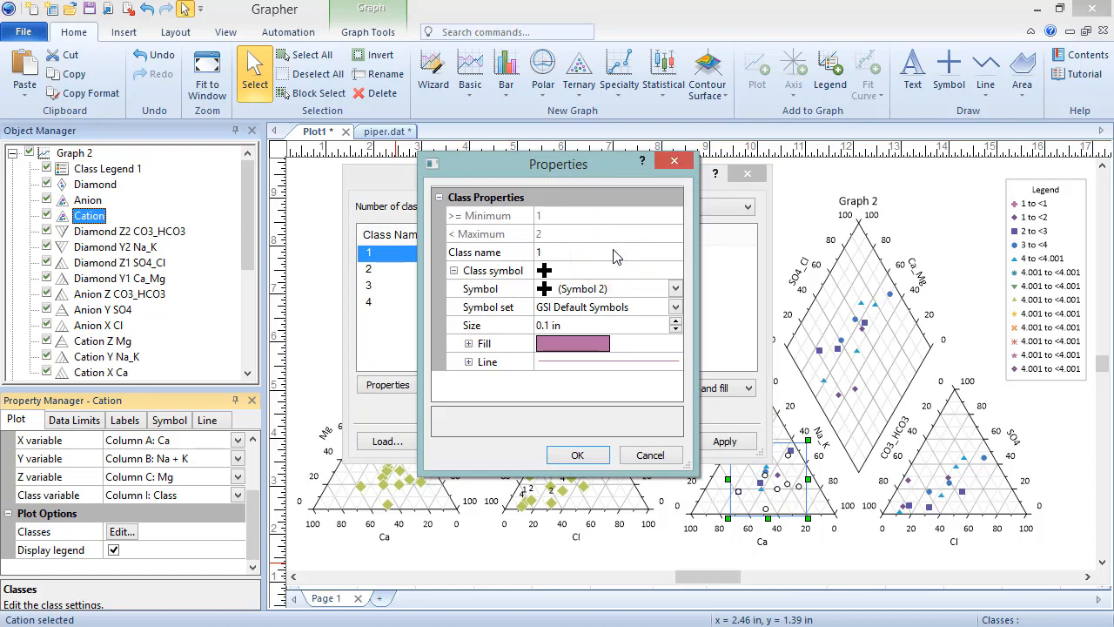
mouse_move(616, 302)
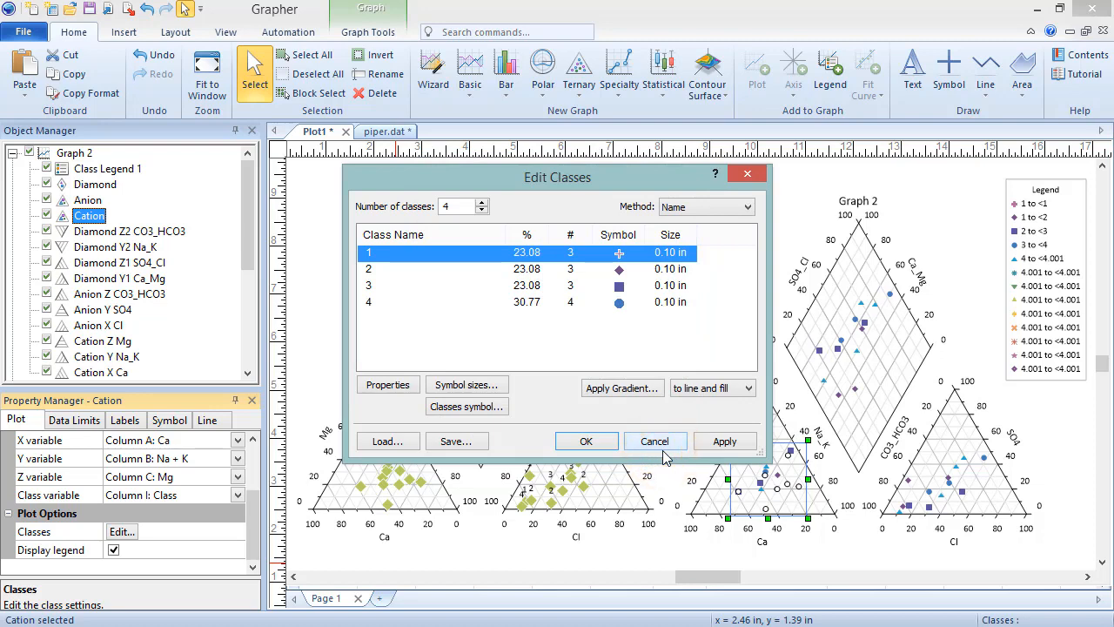
mouse_move(515, 408)
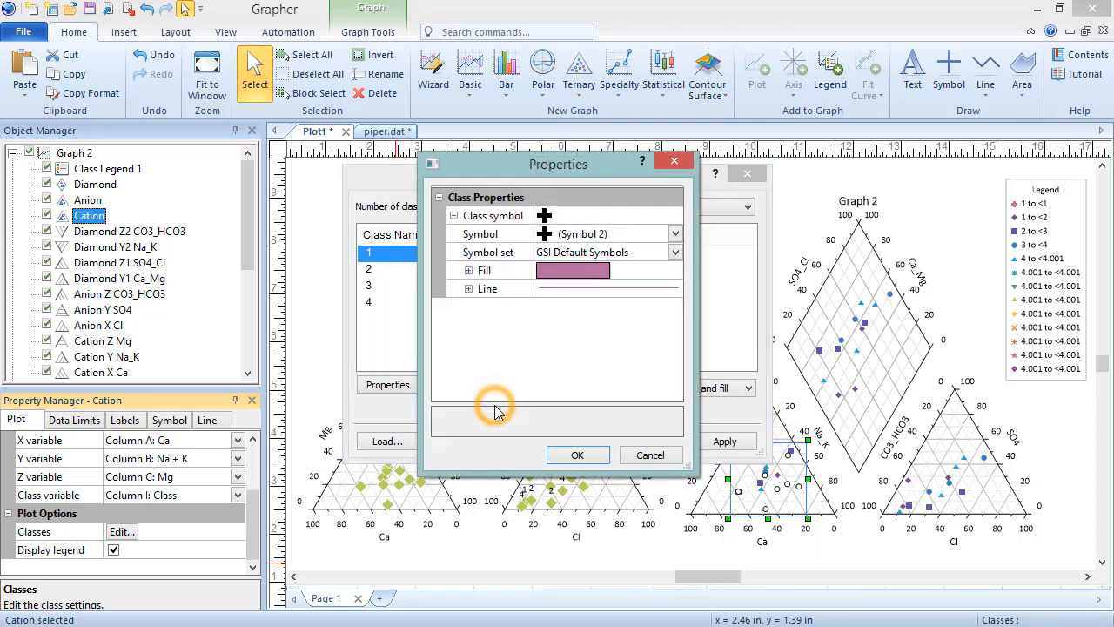
Give the class symbols a circle shape with a white outline.
left_click(676, 234)
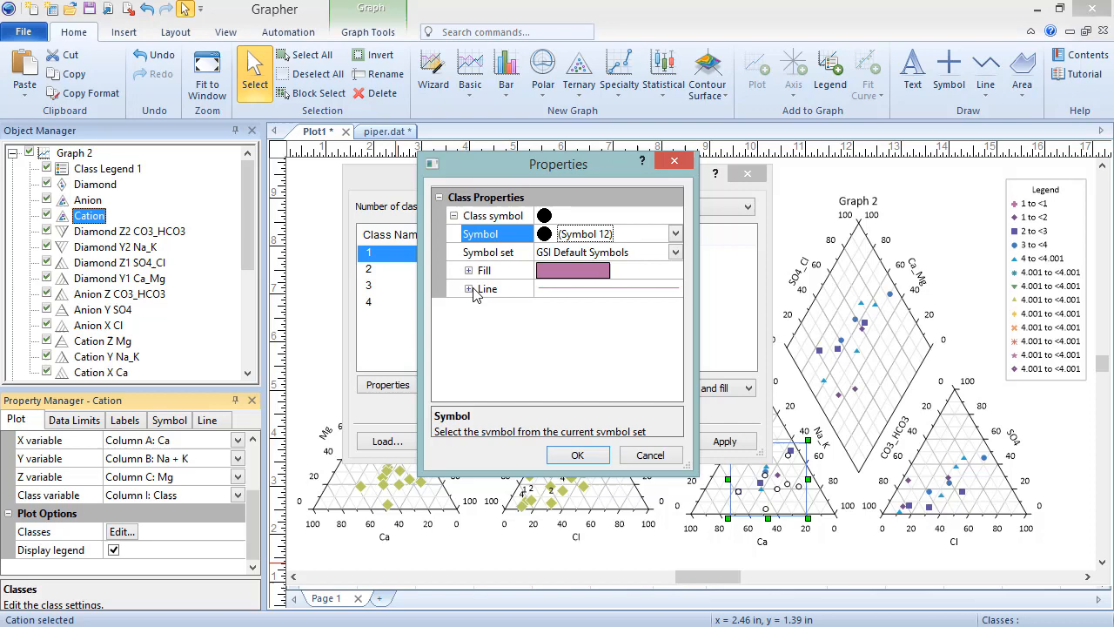
left_click(474, 289)
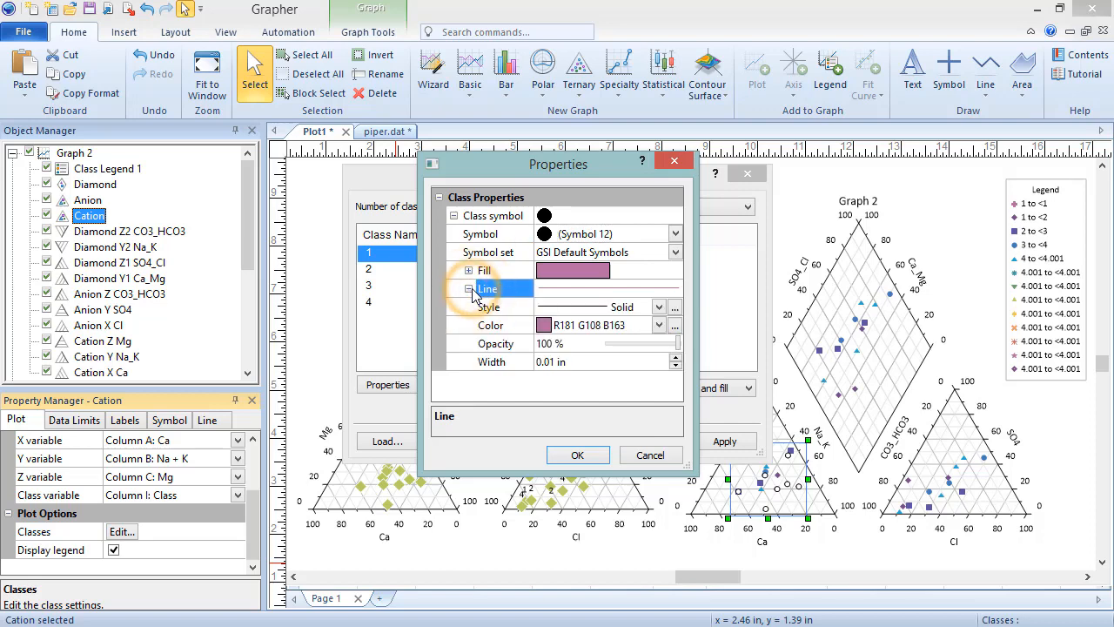
left_click(658, 325)
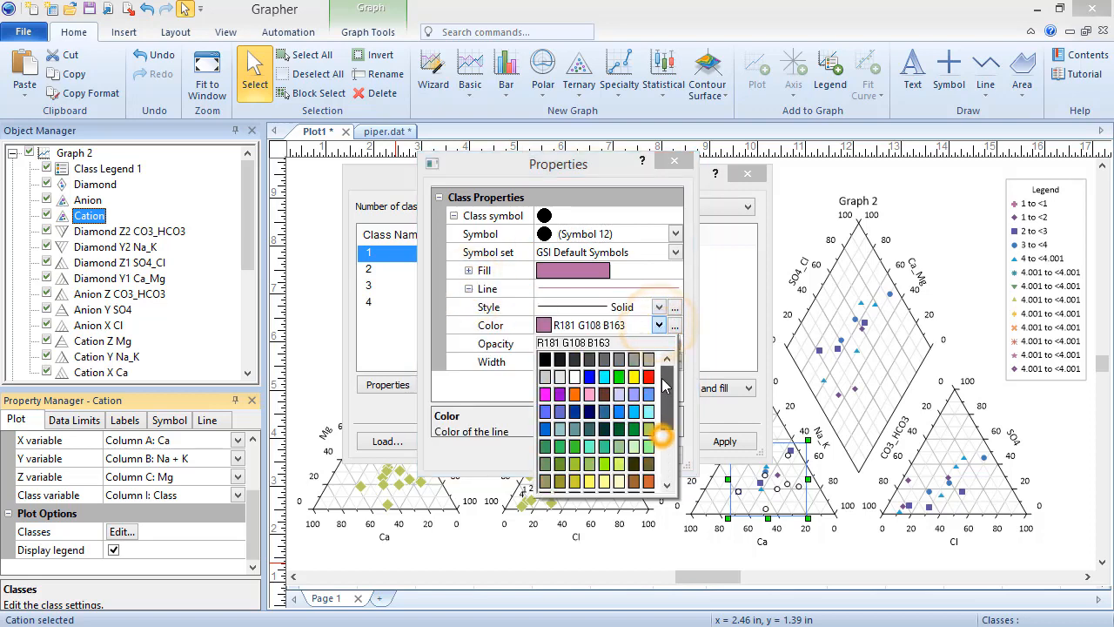
left_click(547, 376)
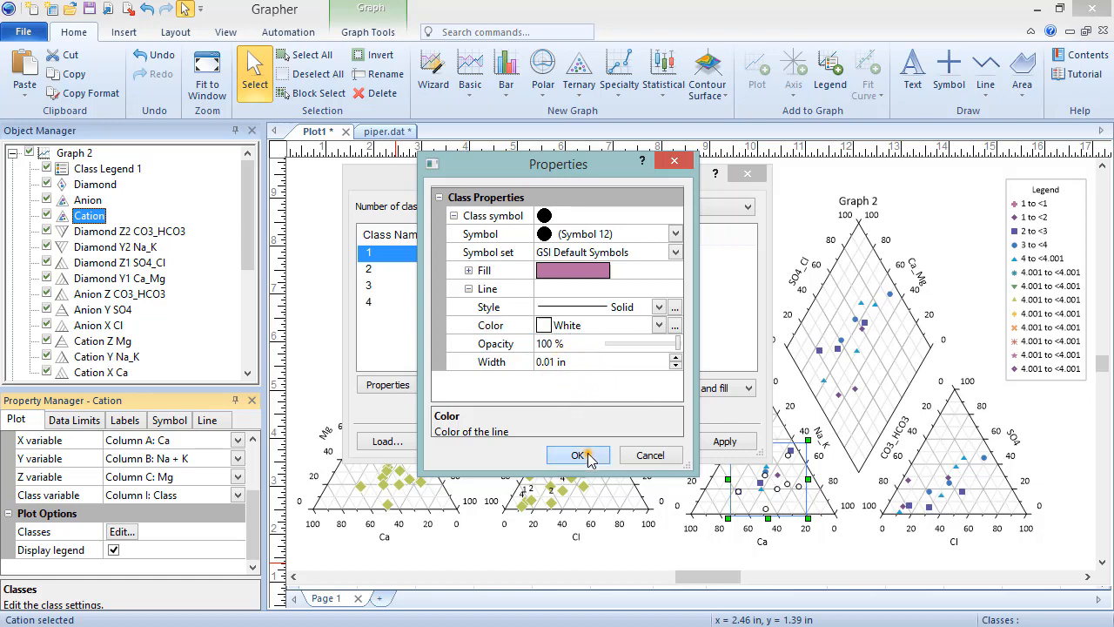
left_click(577, 456)
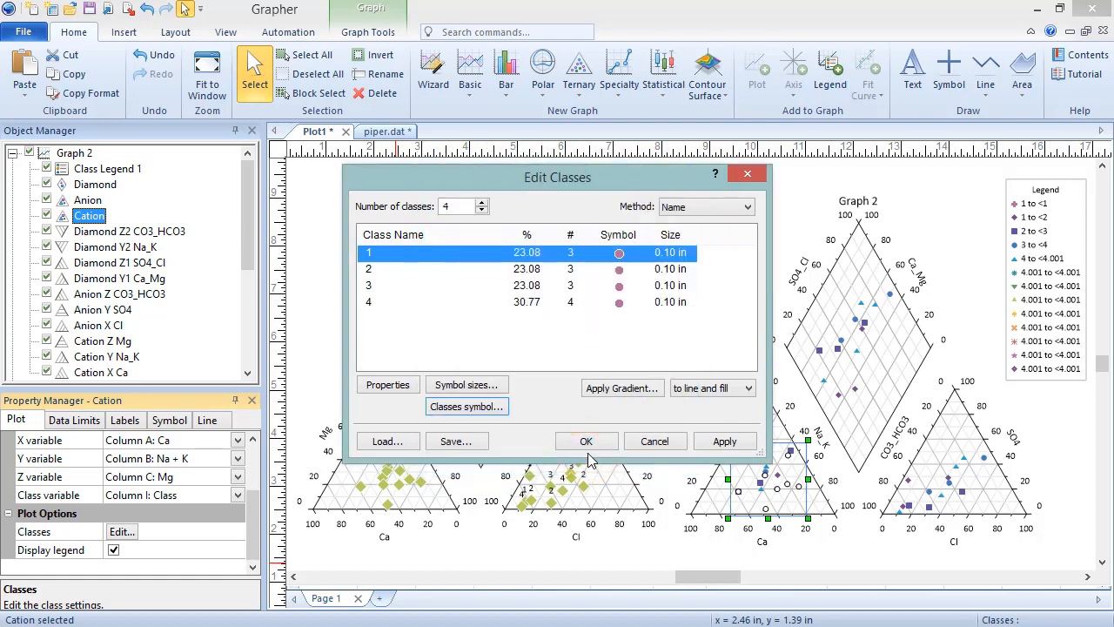
mouse_move(467, 385)
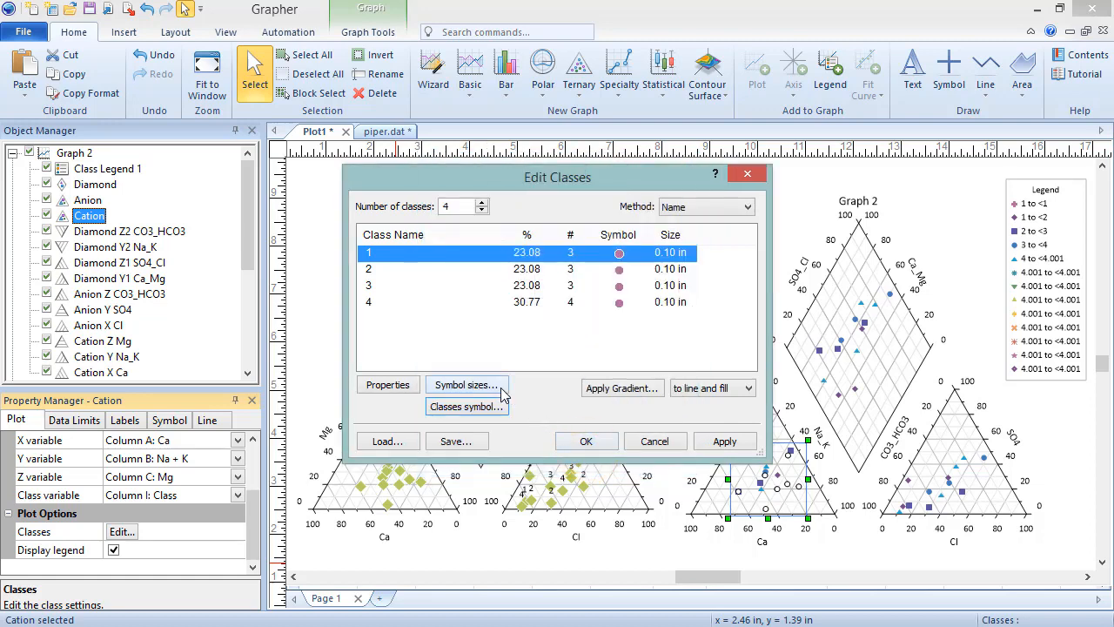
Use incremental symbol sizes starting at 0.15 in, increasing by 0.05 in per class.
left_click(466, 385)
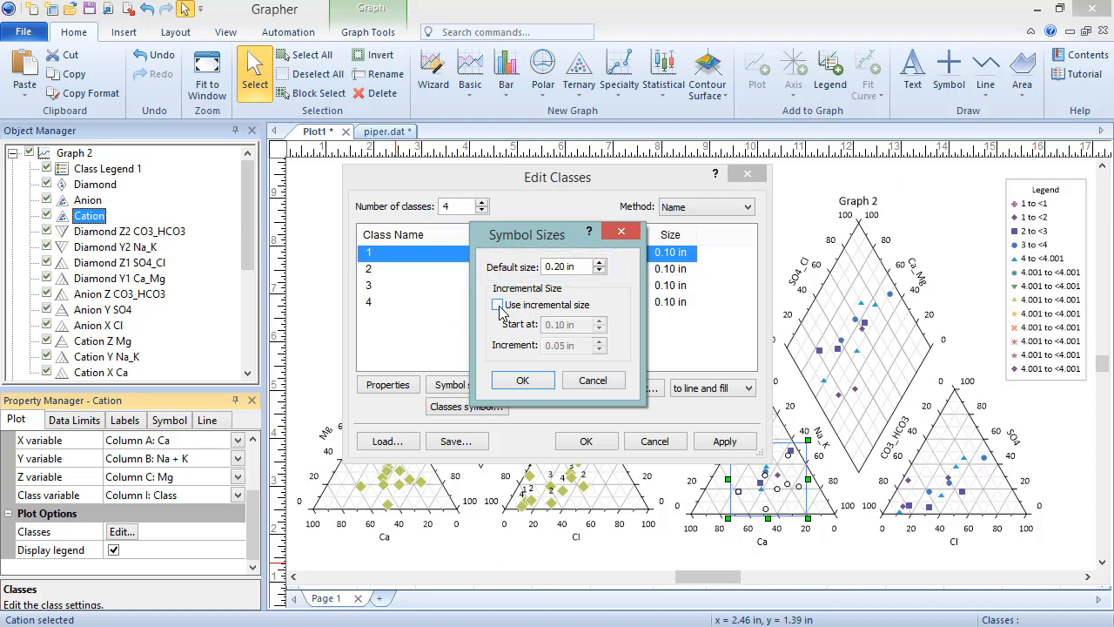
left_click(497, 305)
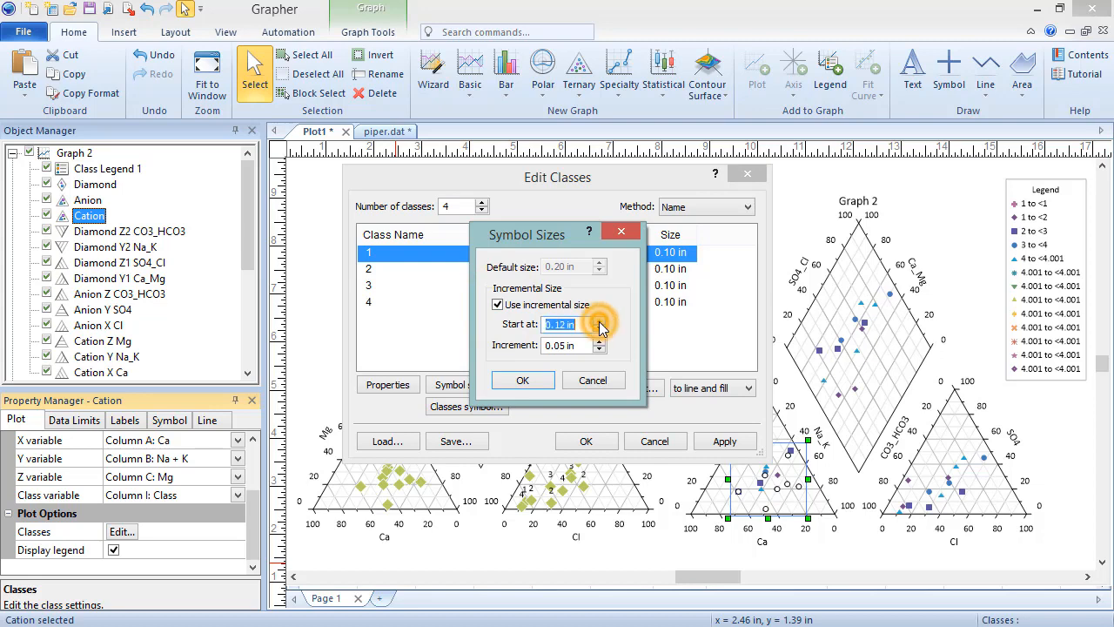
left_click(599, 321)
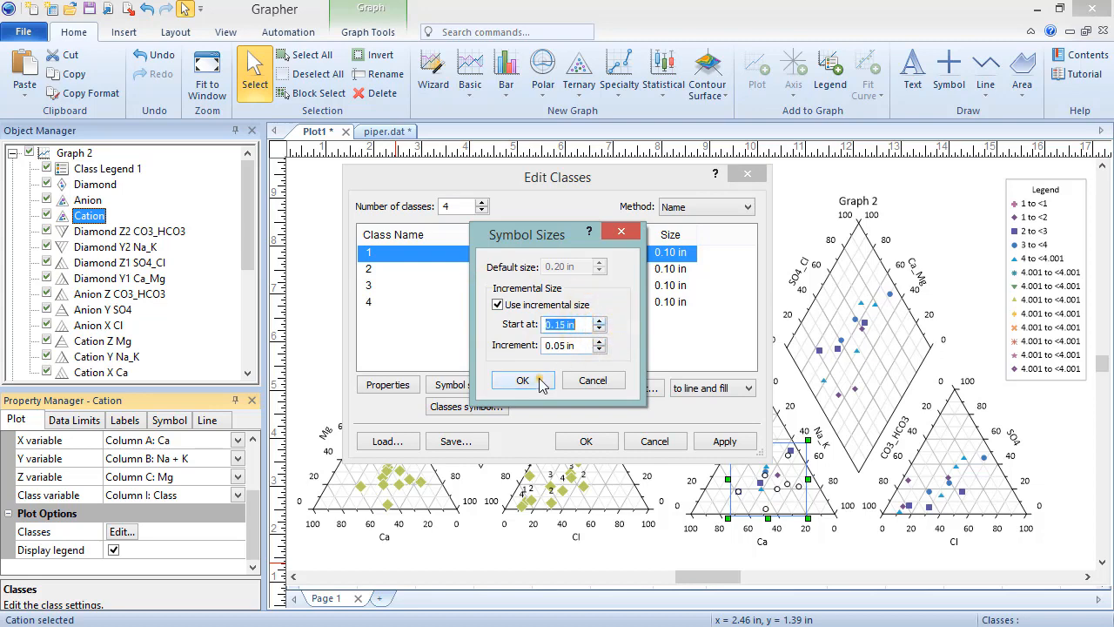
left_click(522, 379)
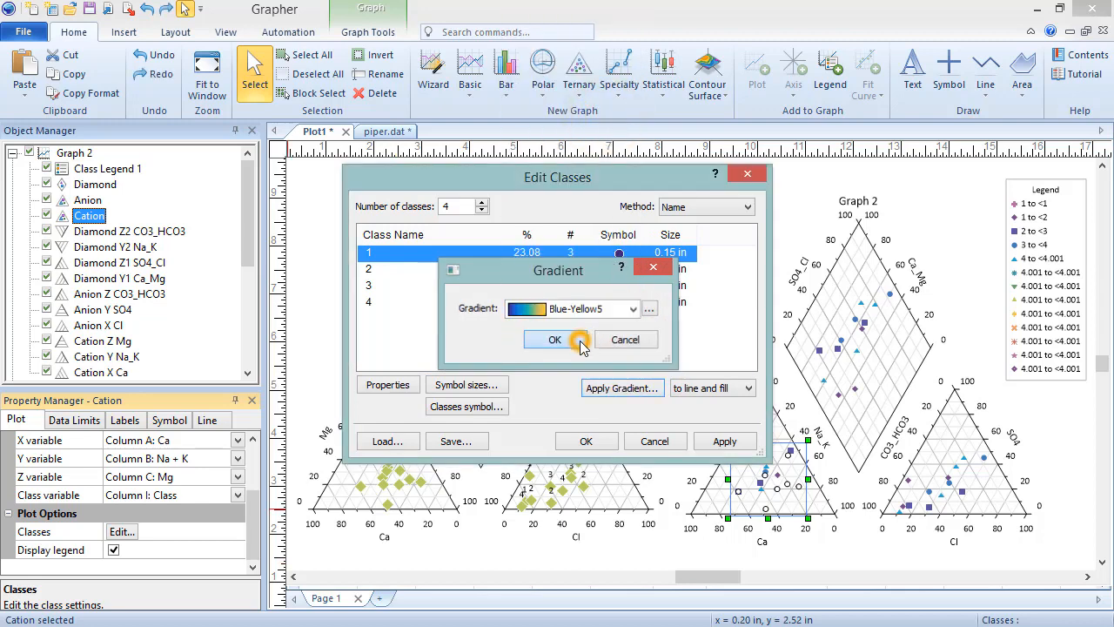
Apply the Blue-Yellow5 gradient to symbol fill only and accept the class settings.
left_click(557, 340)
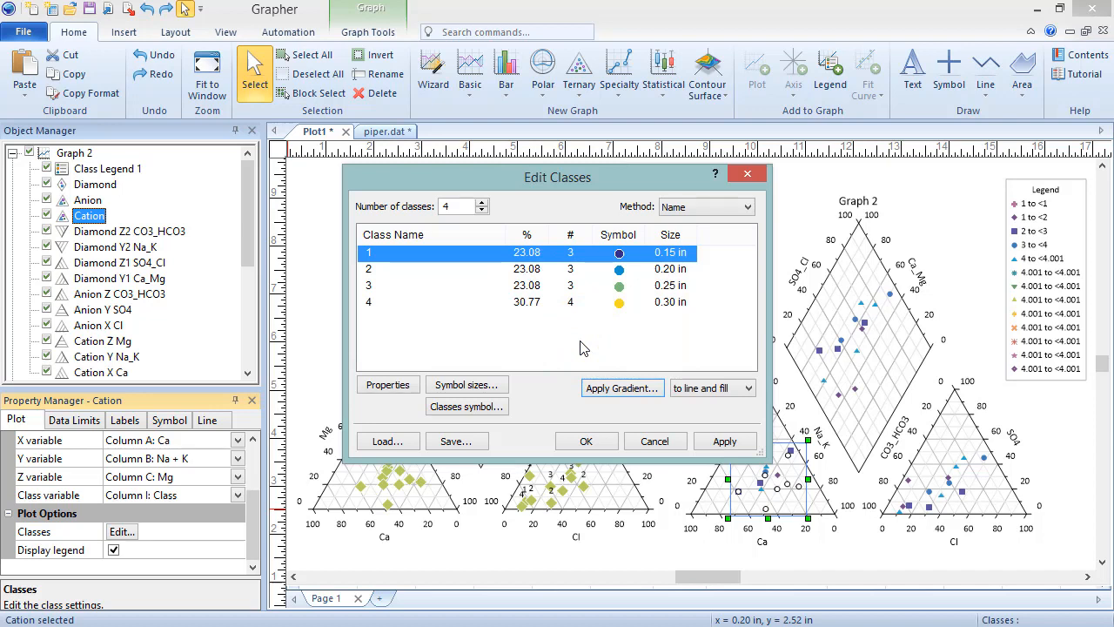
left_click(749, 387)
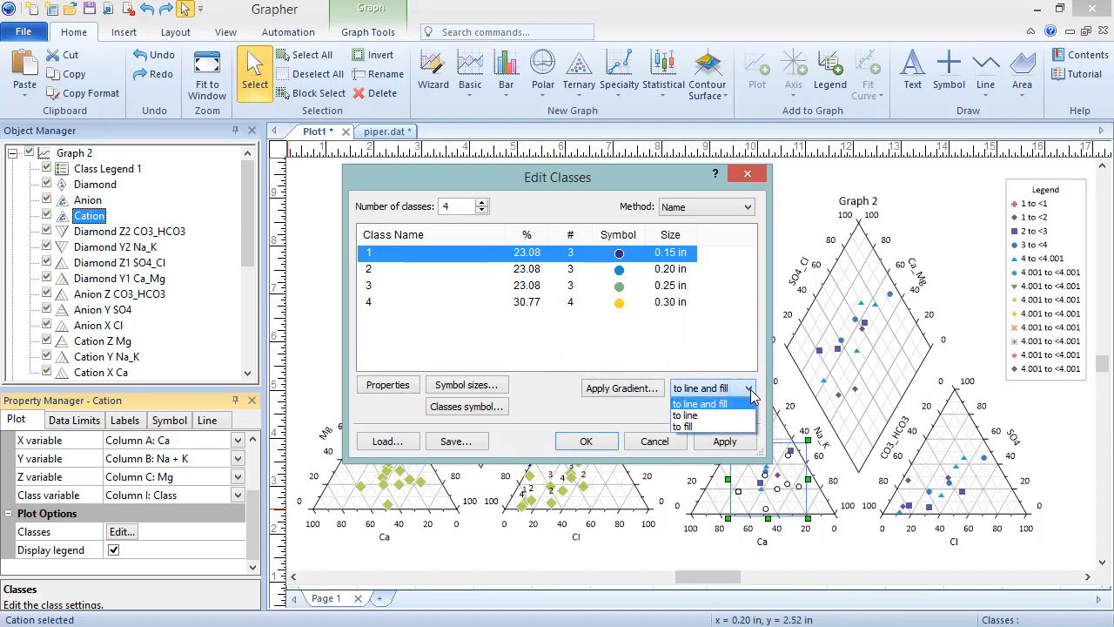
left_click(686, 428)
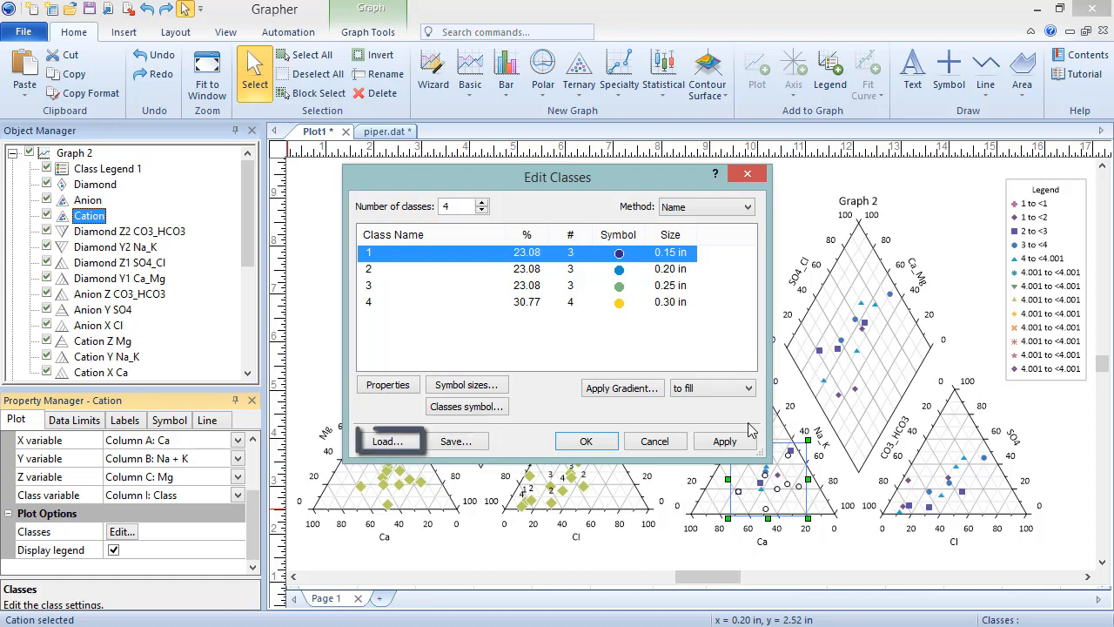
left_click(585, 442)
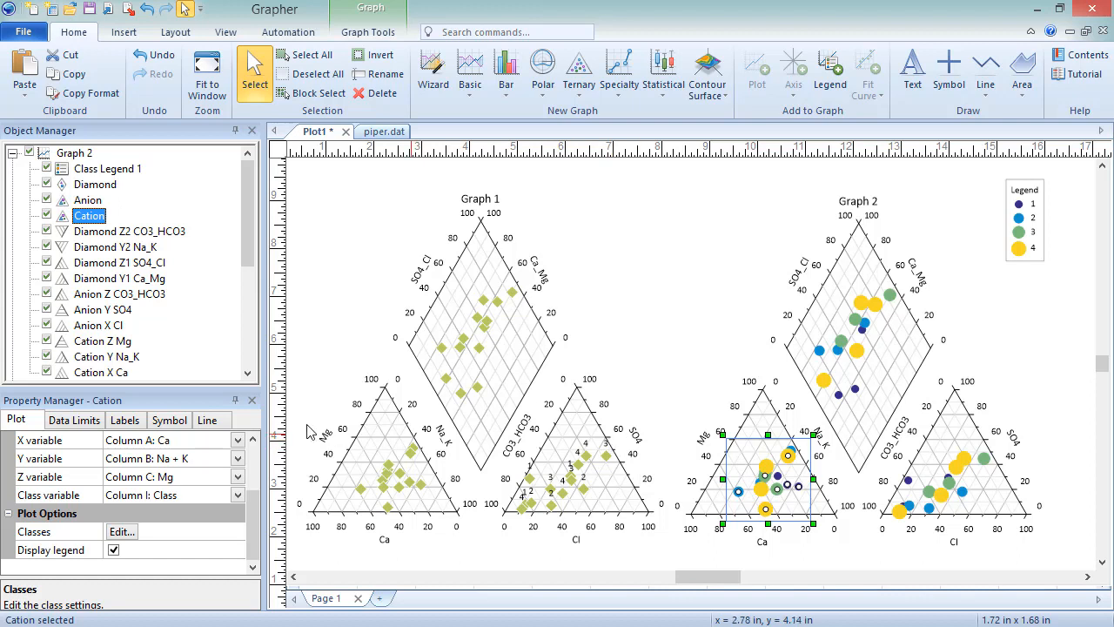
Select the Cation X Ca axis of Graph 2 to show its axis properties.
left_click(101, 373)
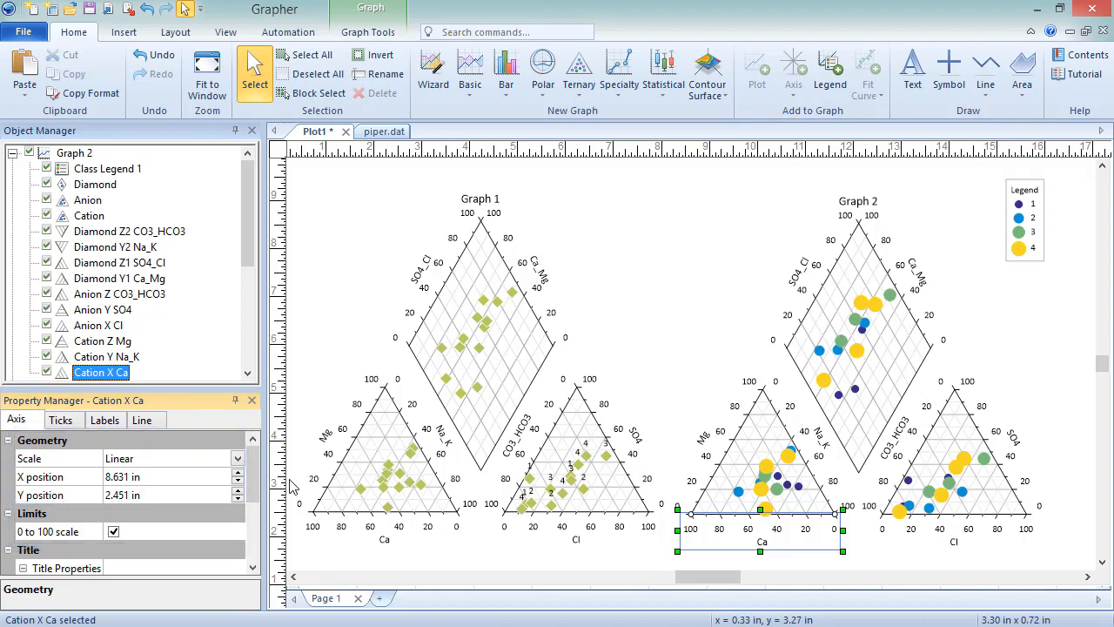
Review the Ca axis Title section, then move to its Ticks settings.
scroll("down", 3)
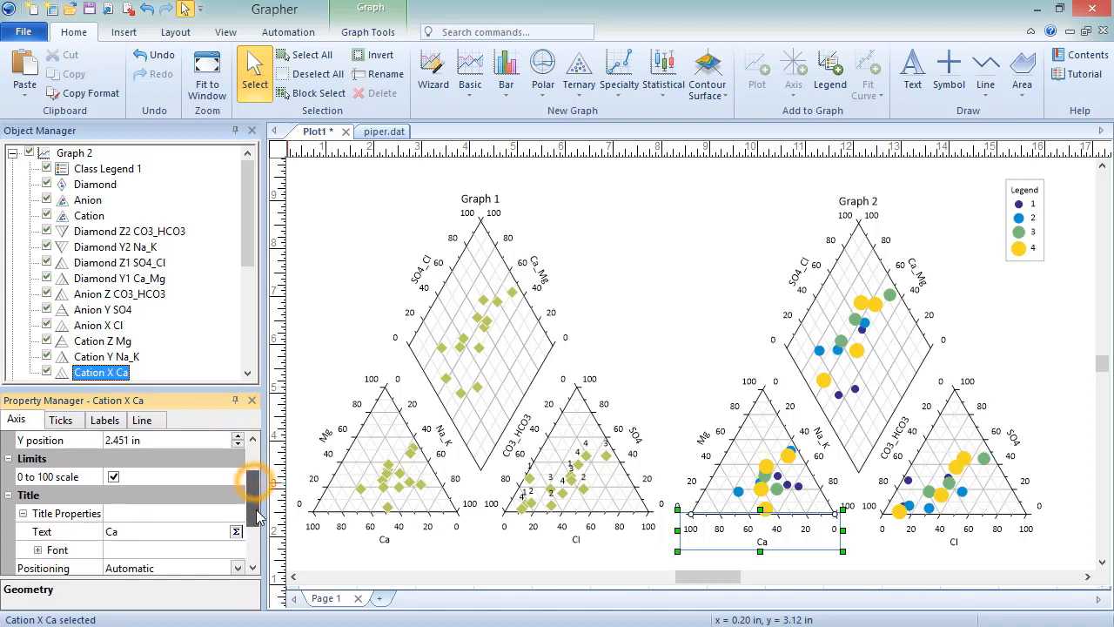
scroll("down", 3)
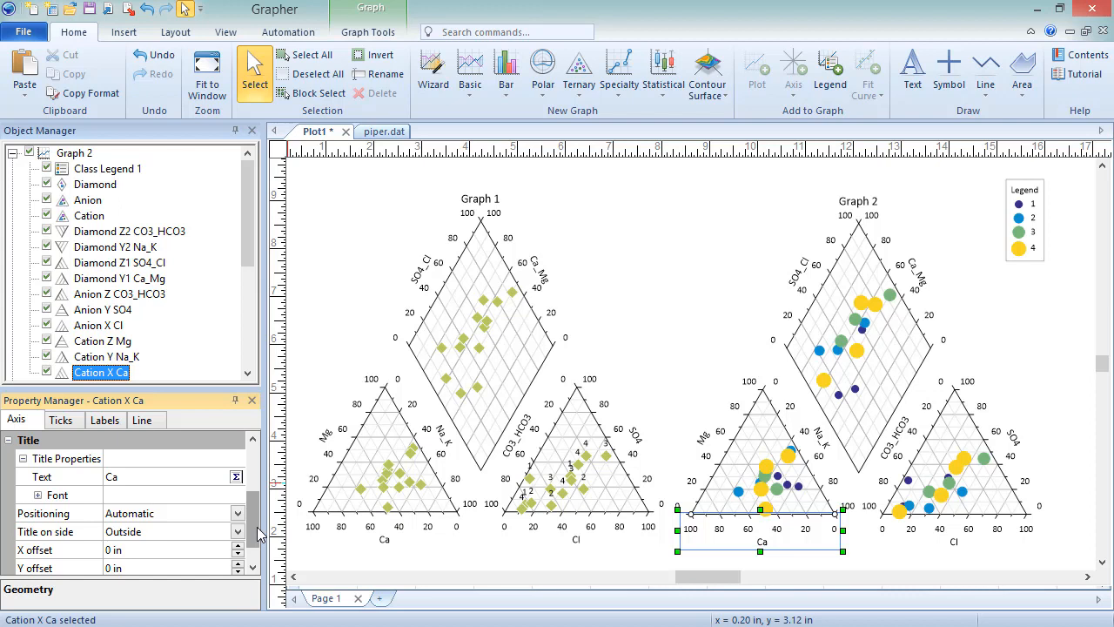
left_click(61, 419)
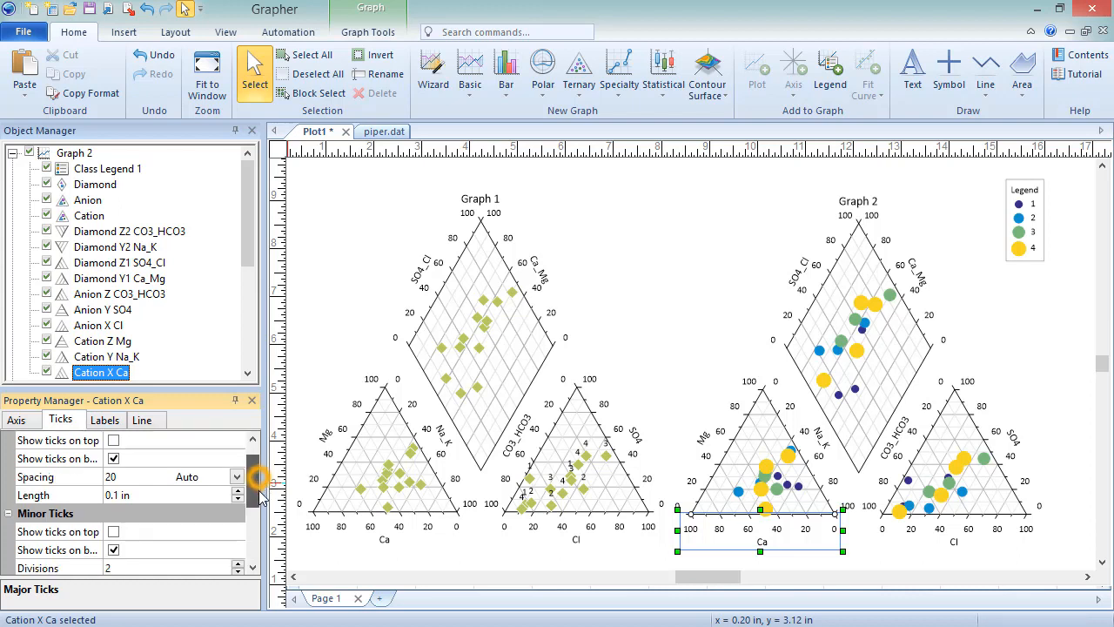
Try Perpendicular and Angled tick directions on the Ca axis, then keep Grid line direction.
scroll("down", 3)
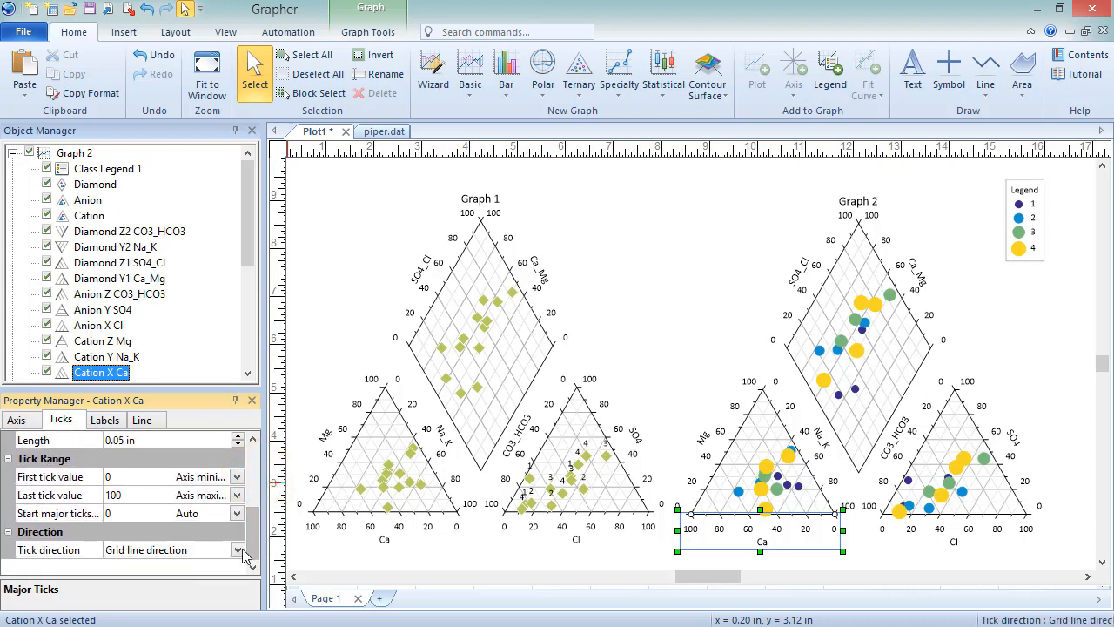
left_click(237, 551)
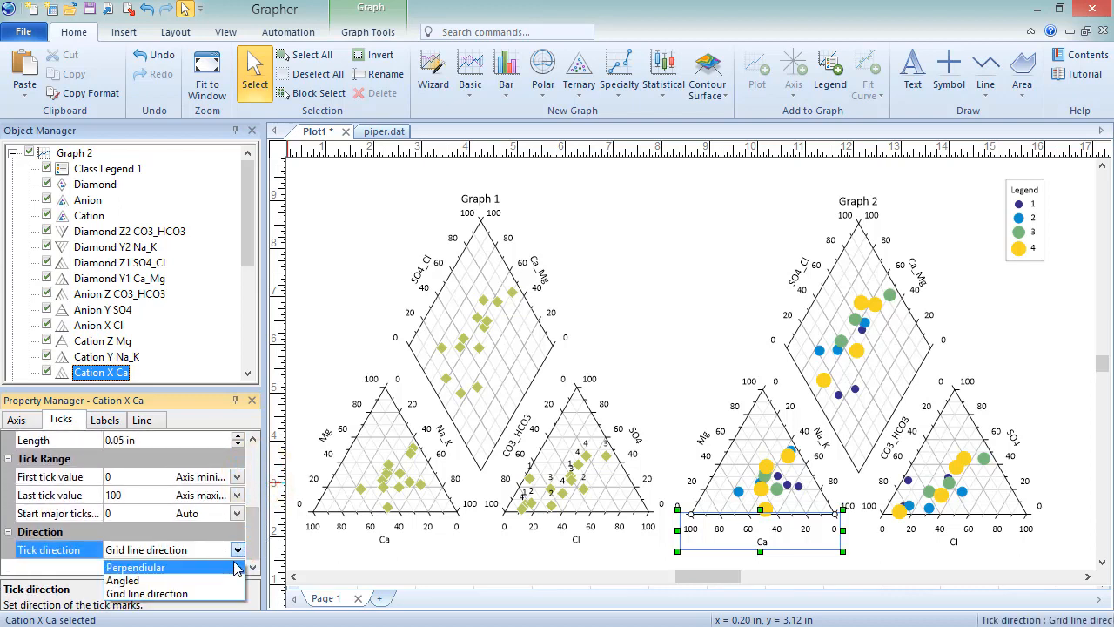
left_click(136, 567)
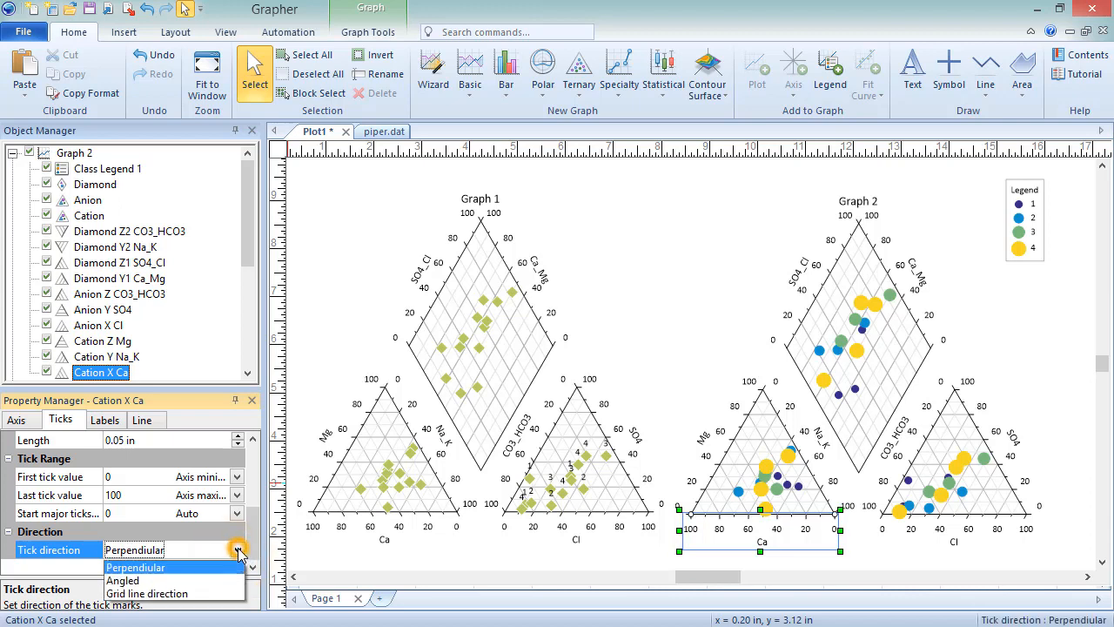
left_click(122, 582)
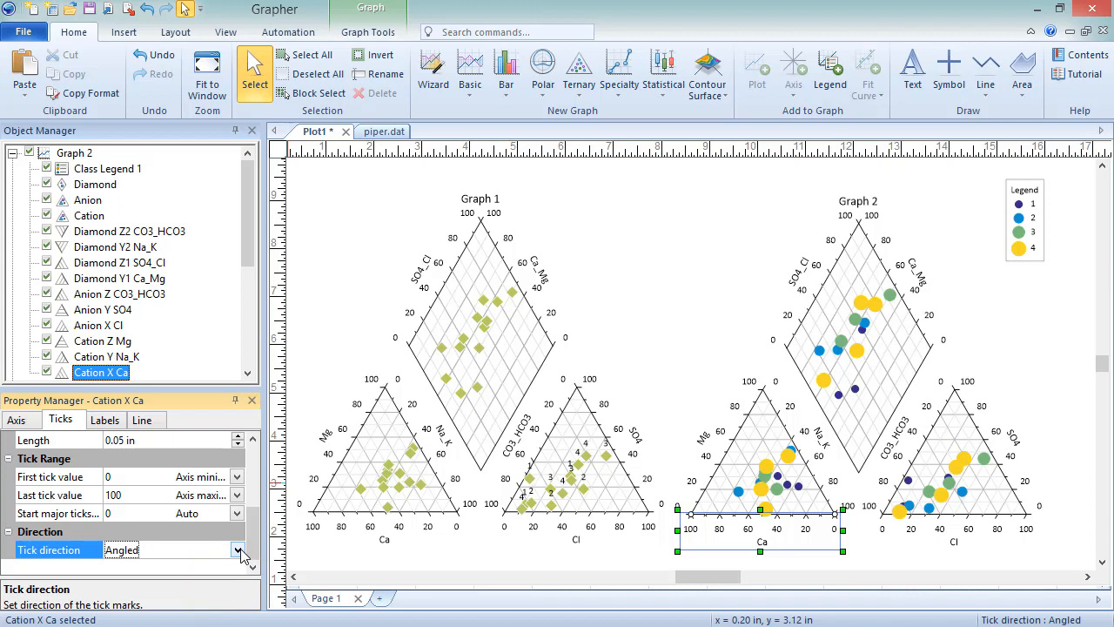
left_click(237, 550)
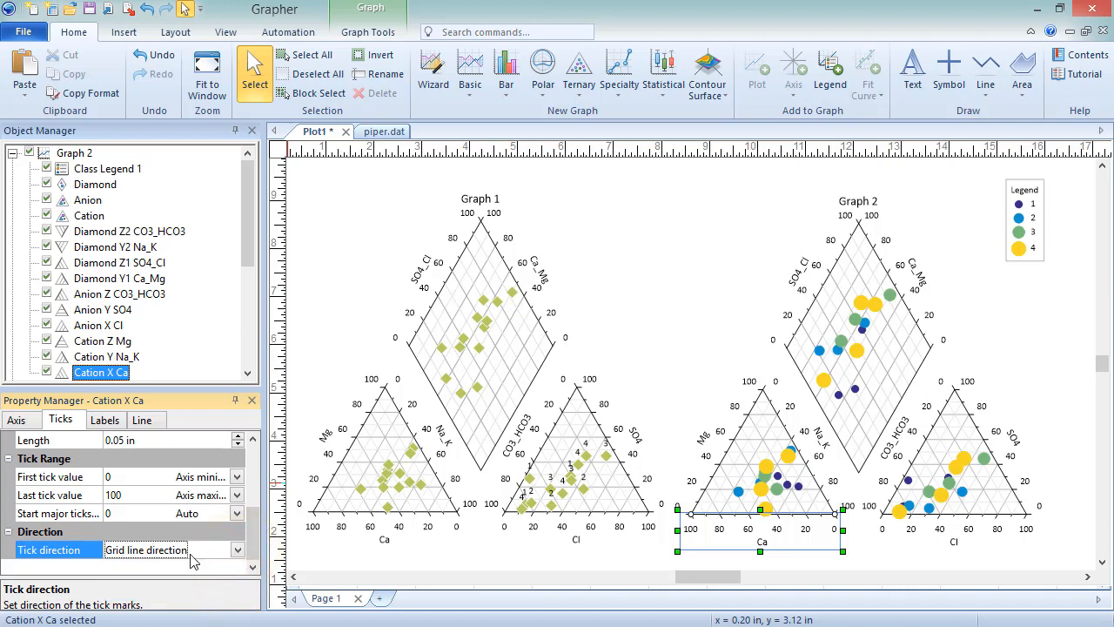
Review the Ca axis Labels and Line settings, showing automatic tick lines.
left_click(105, 420)
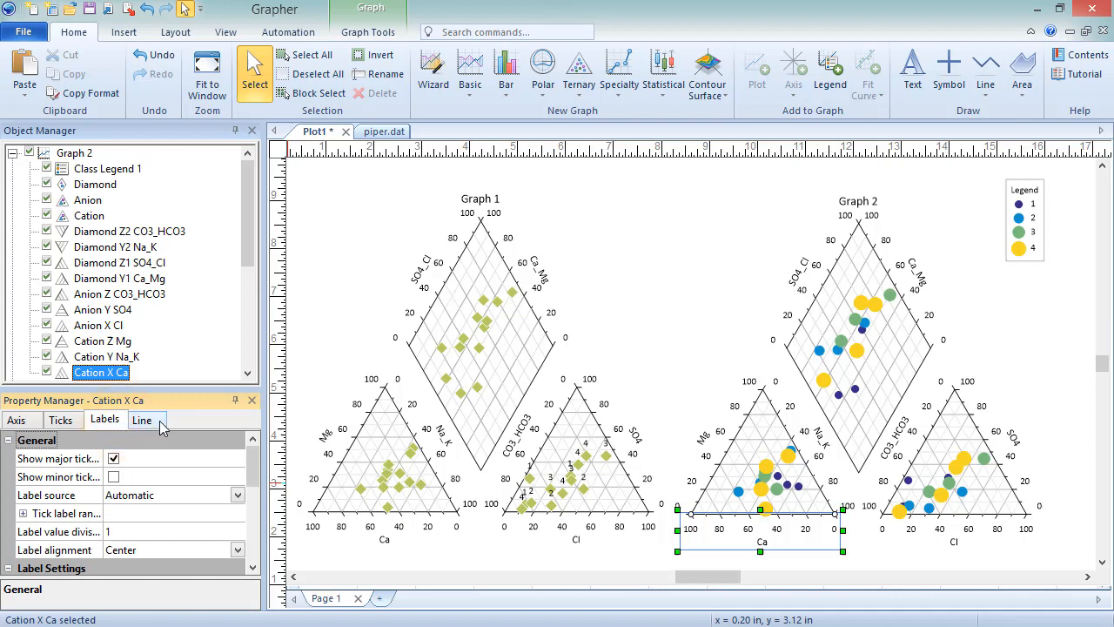
left_click(143, 419)
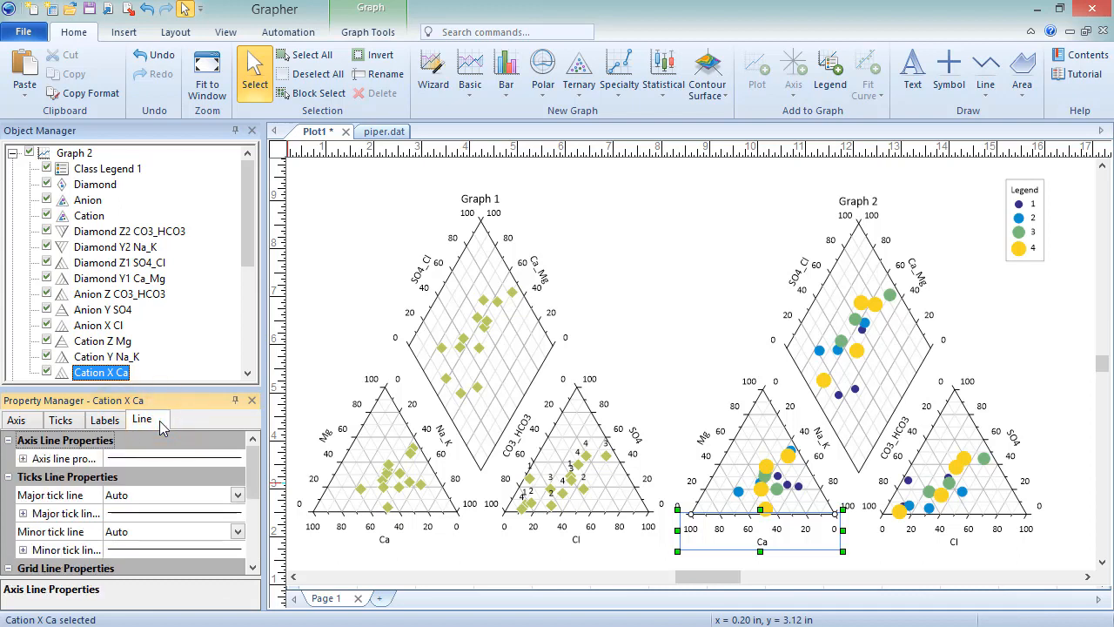